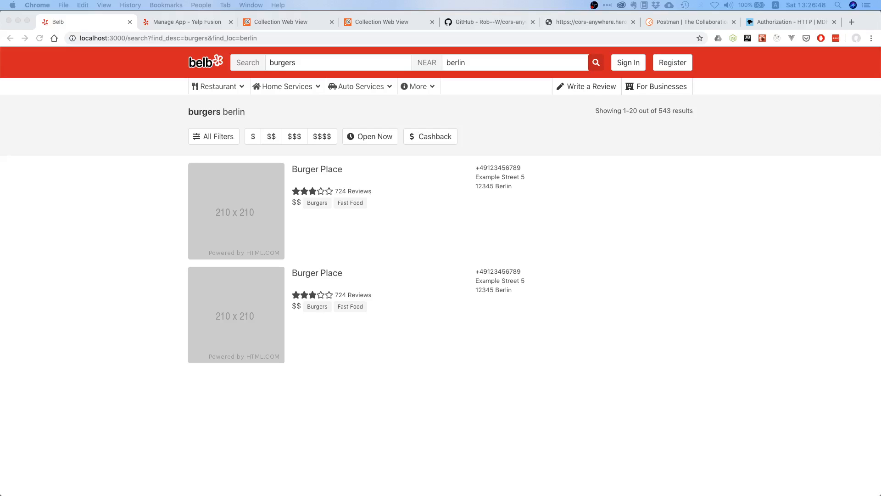
{"action": "mouse_move", "coordinate": [490, 379]}
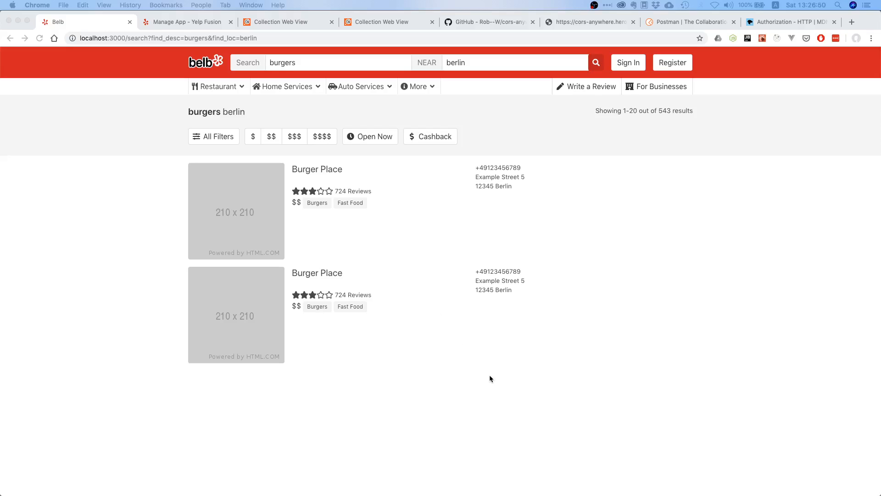
{"action": "mouse_move", "coordinate": [544, 400]}
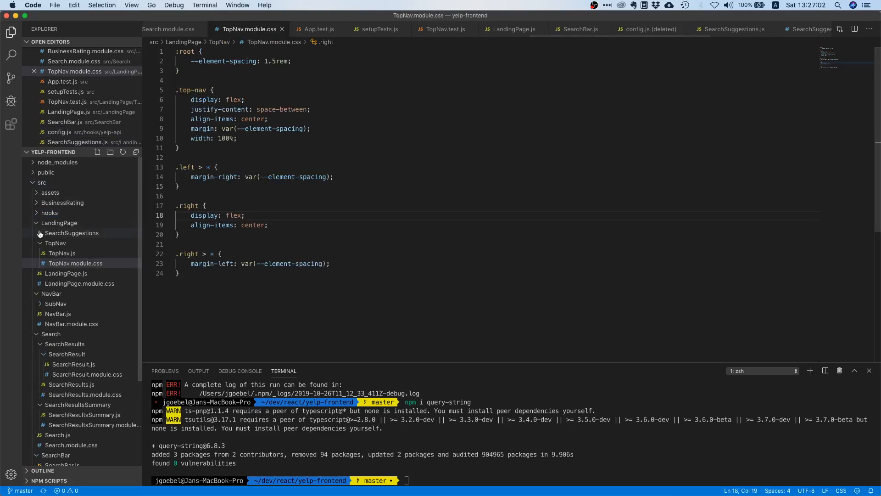
Create a yelp-api folder under hooks and add a new file inside it.
{"action": "right_click", "coordinate": [49, 212]}
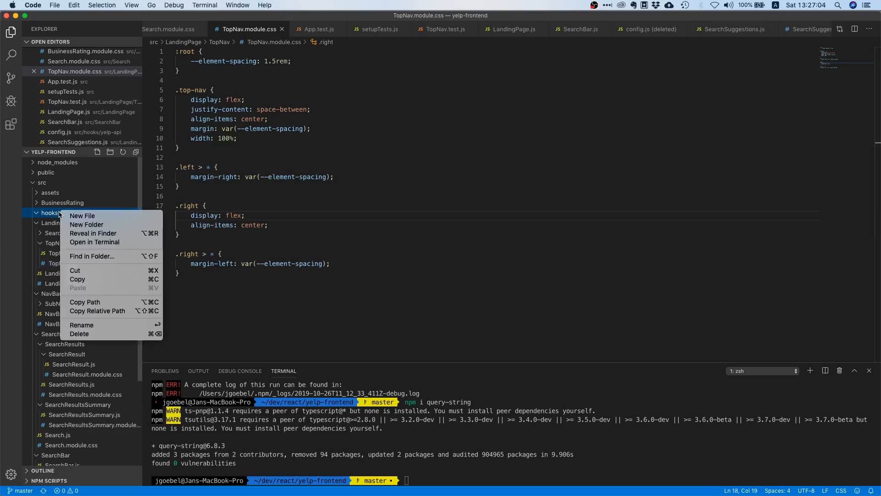
{"action": "left_click", "coordinate": [82, 214]}
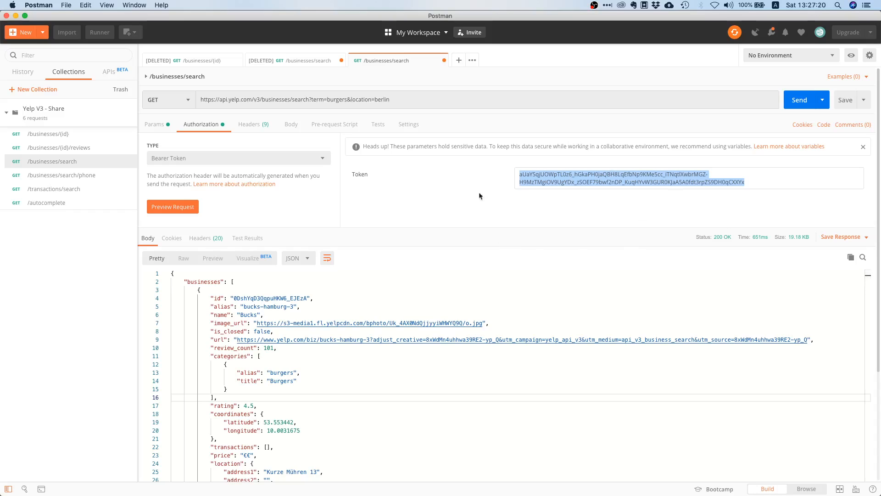
{"action": "mouse_move", "coordinate": [575, 212]}
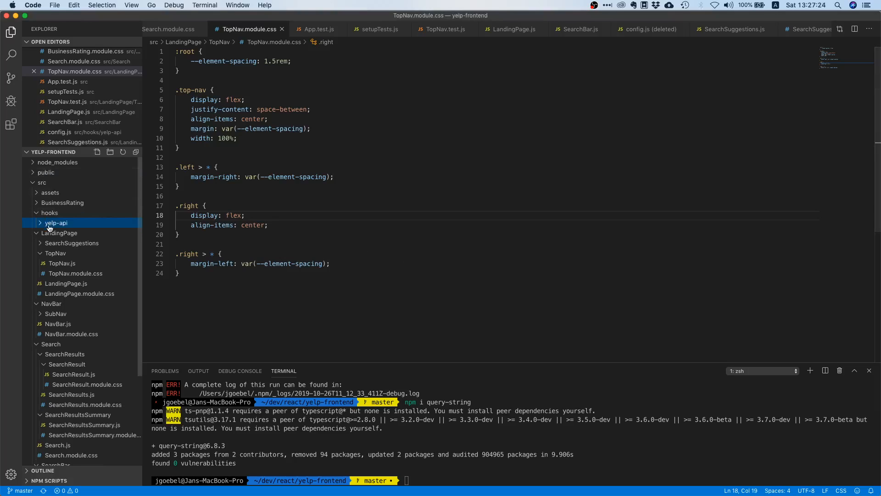
{"action": "right_click", "coordinate": [55, 222]}
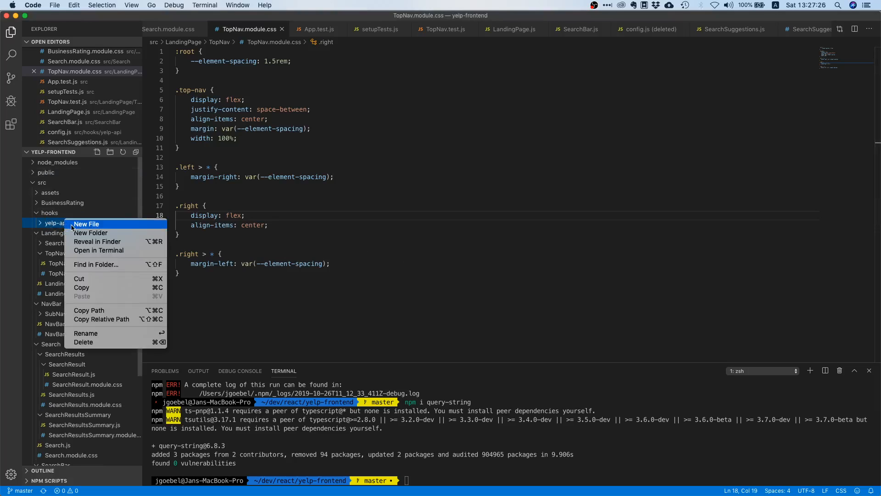
{"action": "left_click", "coordinate": [86, 224]}
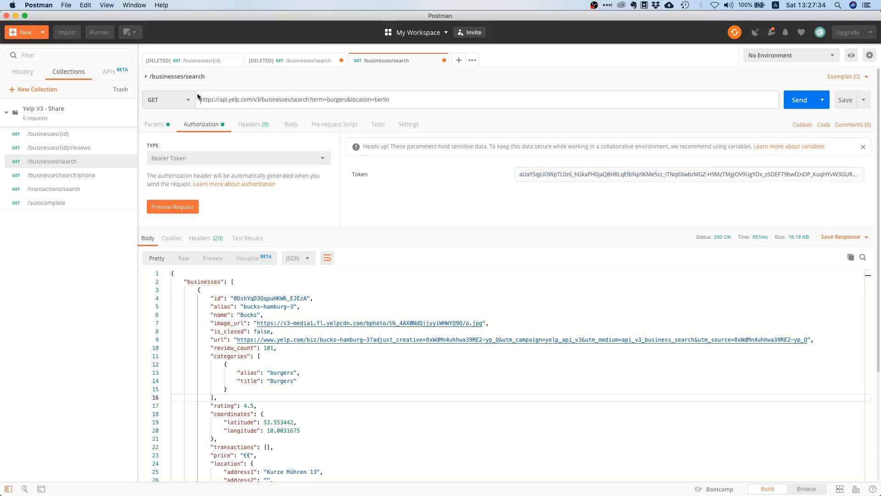
Write export const API_BASE_URL = ' in config.js, correcting the misspelled API_URL name.
{"action": "double_click", "coordinate": [235, 99]}
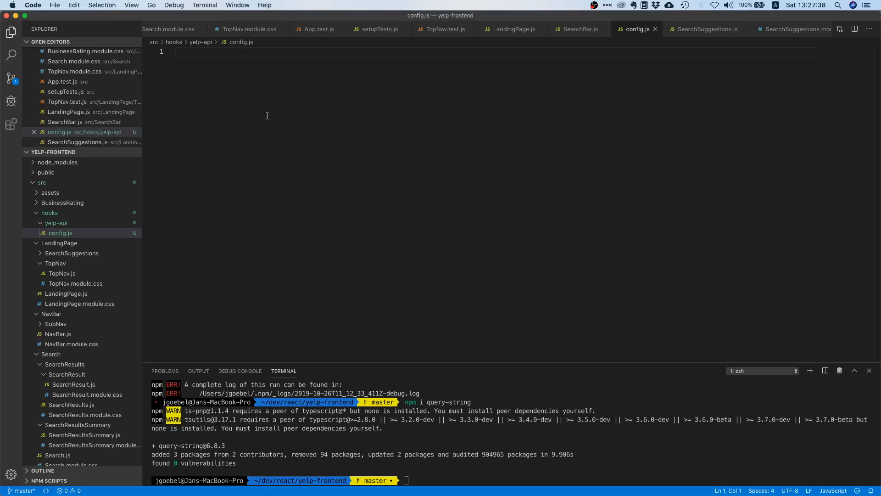
{"action": "type", "text": "export"}
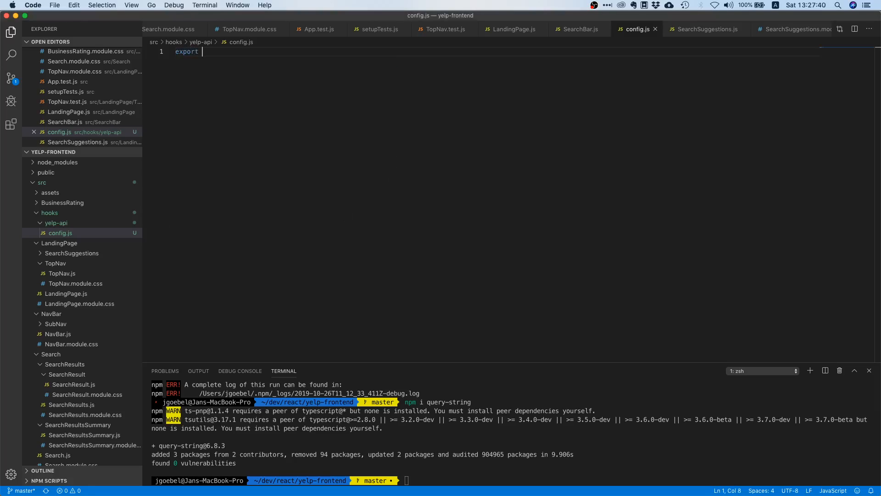
{"action": "type", "text": "const"}
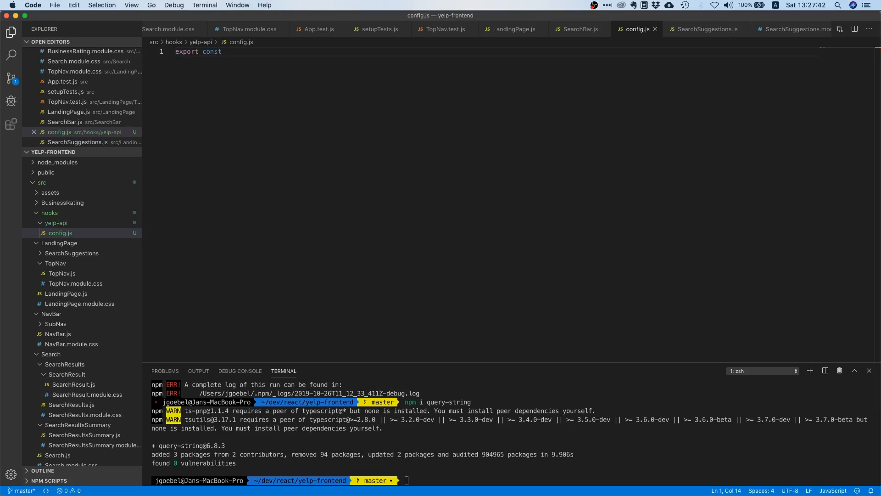
{"action": "type", "text": "API_URL"}
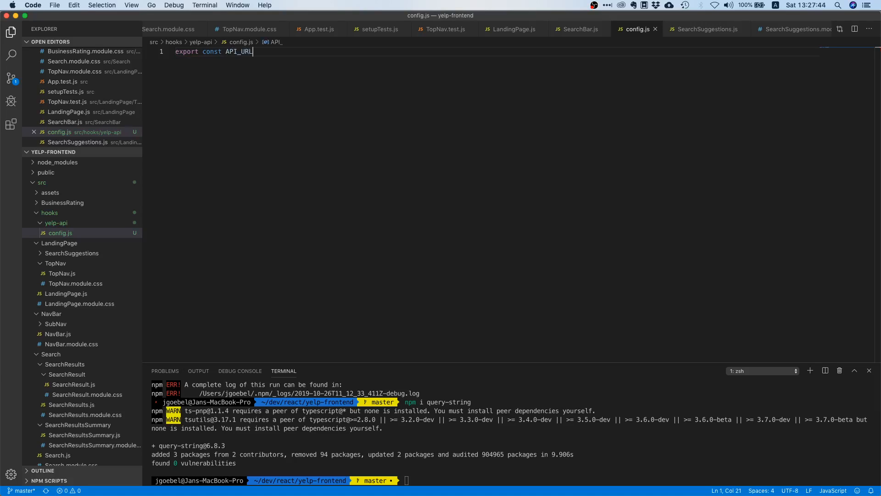
{"action": "key", "text": "Backspace"}
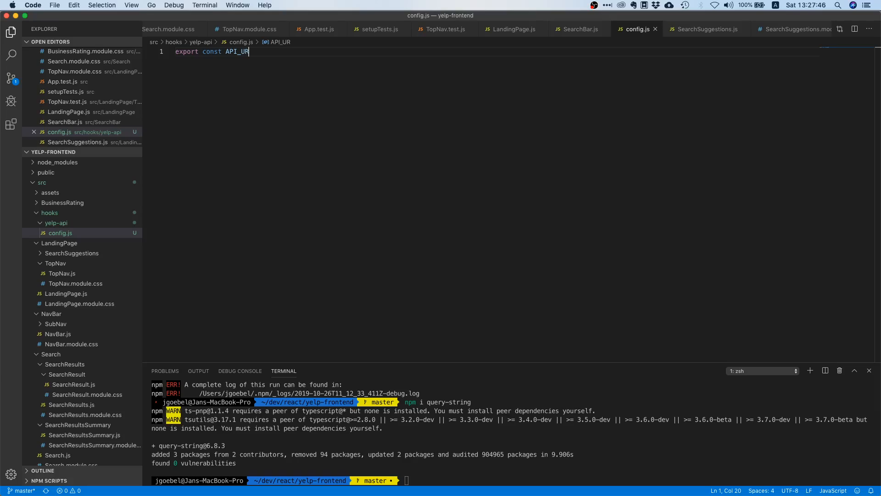
{"action": "key", "text": "Backspace"}
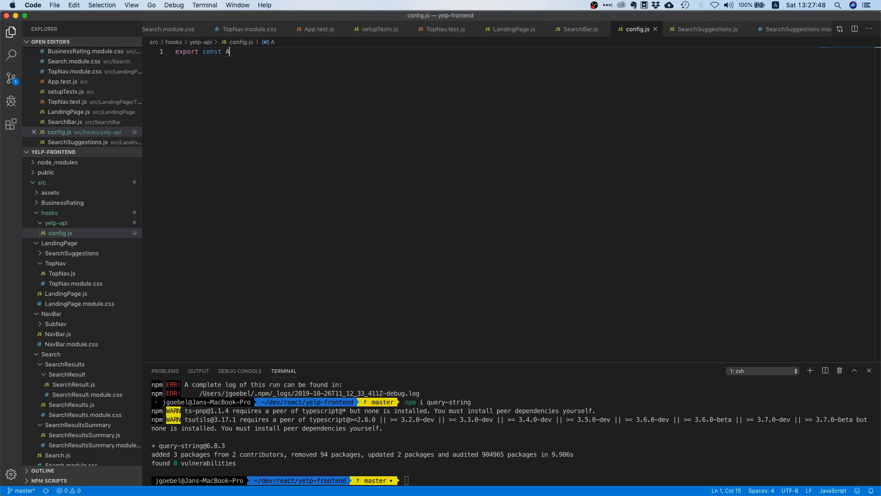
{"action": "type", "text": "PI_BASE_"}
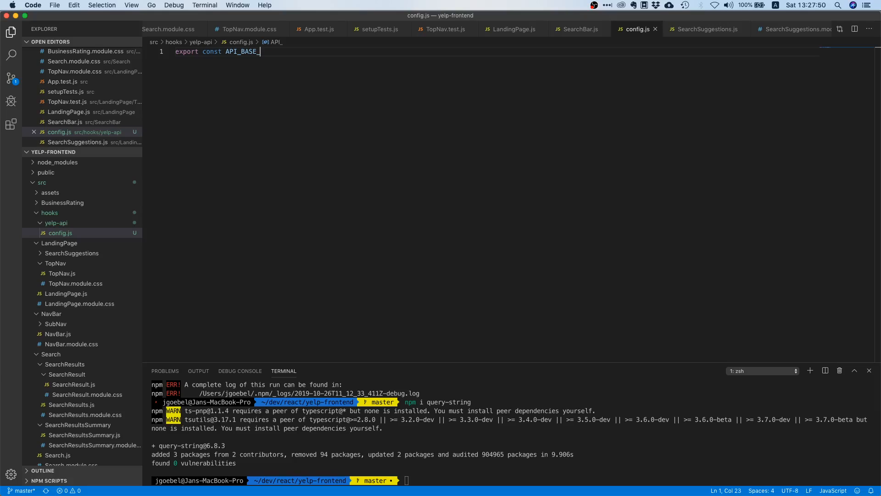
{"action": "type", "text": "URL"}
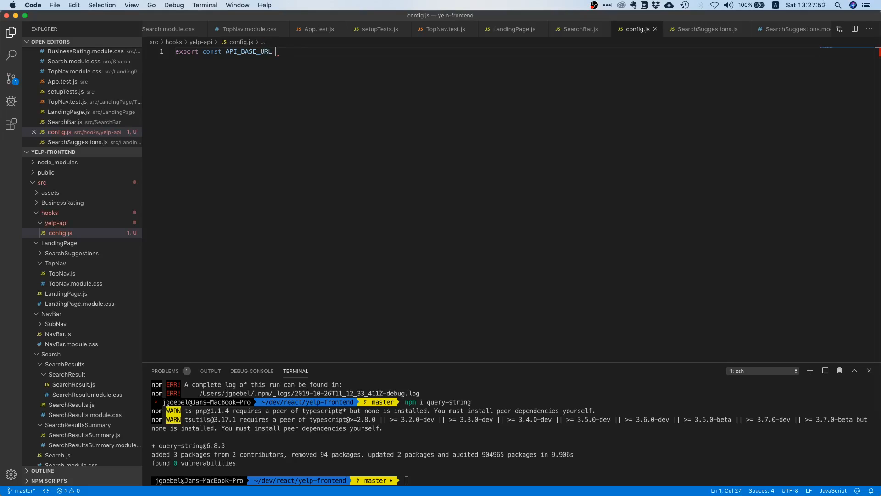
{"action": "type", "text": "= '    Authorization: BEARER_TOKEN'"}
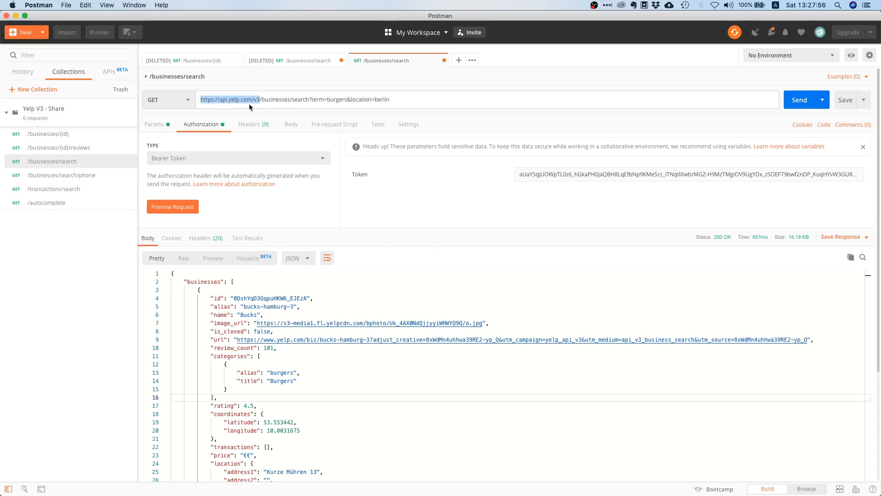
{"action": "left_click", "coordinate": [258, 99]}
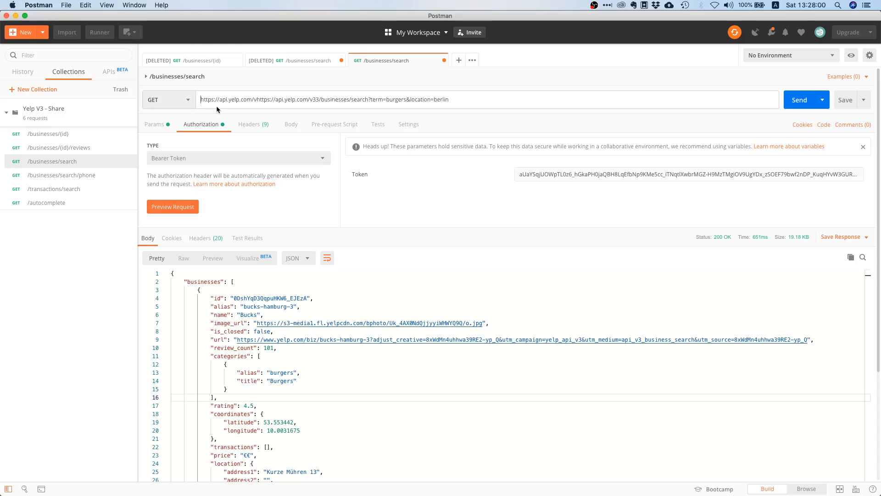
{"action": "left_click", "coordinate": [560, 60]}
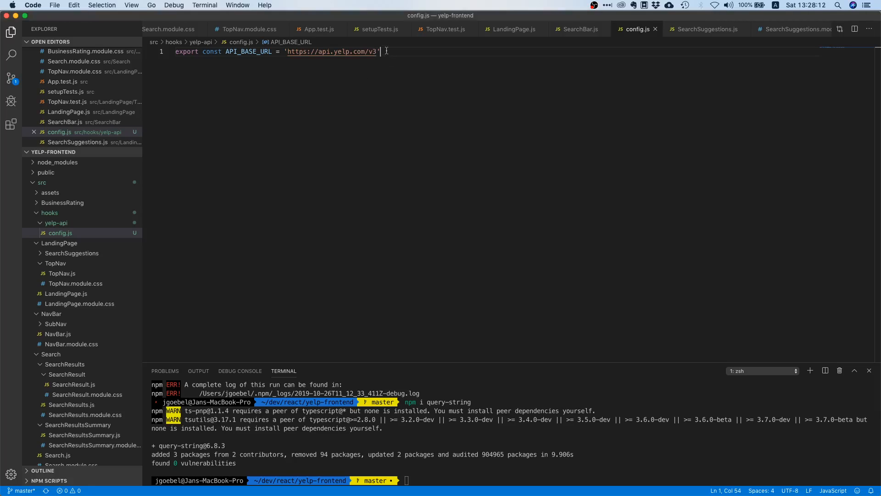
Terminate the API_BASE_URL line with a semicolon and start a blank line below.
{"action": "type", "text": ";"}
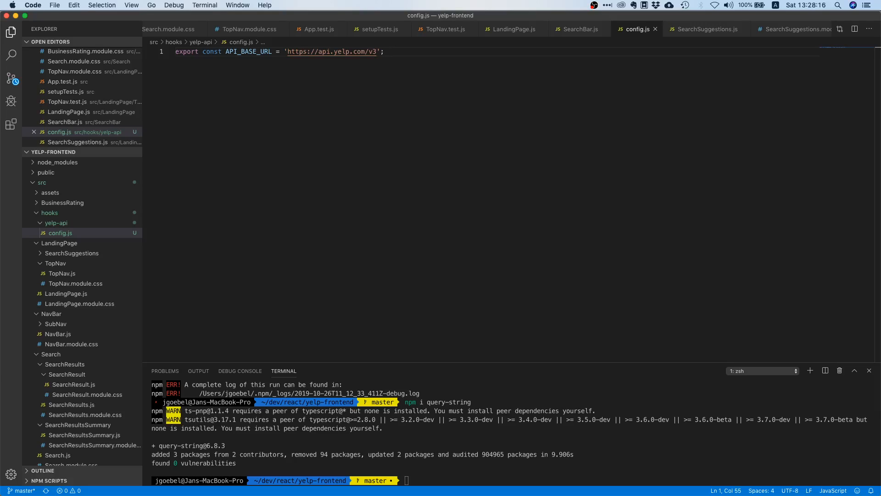
{"action": "key", "text": "Enter"}
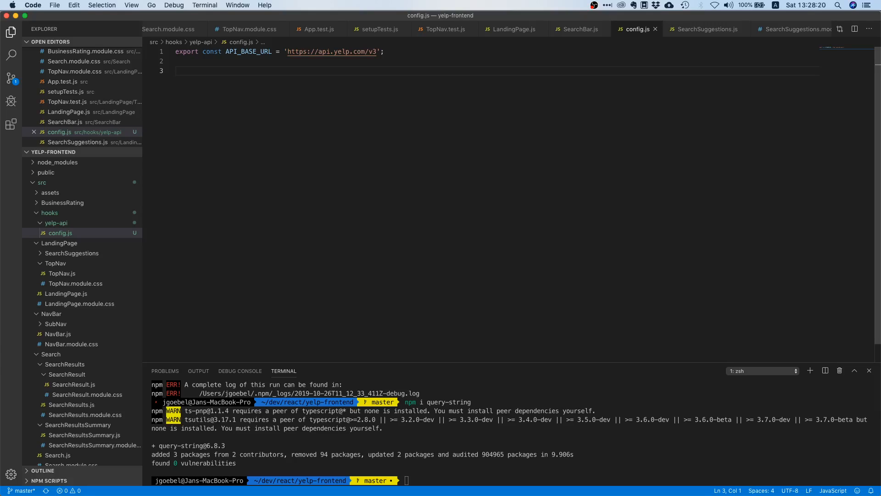
{"action": "mouse_move", "coordinate": [464, 164]}
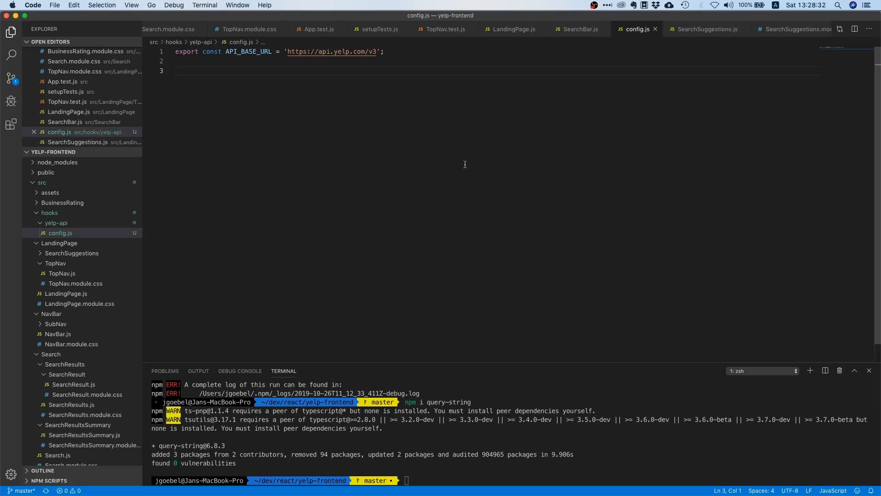
{"action": "mouse_move", "coordinate": [475, 180]}
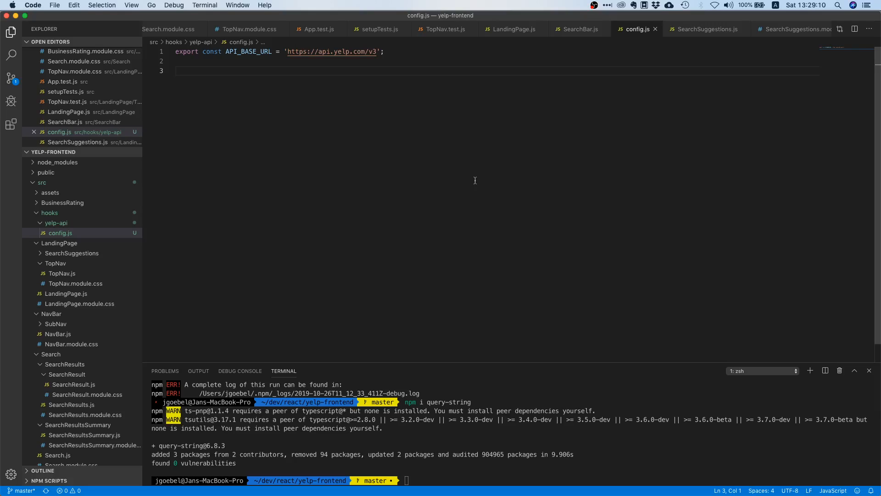
Add export const BEARER_TOKEN = ''; and begin a // comment line above it.
{"action": "type", "text": "export"}
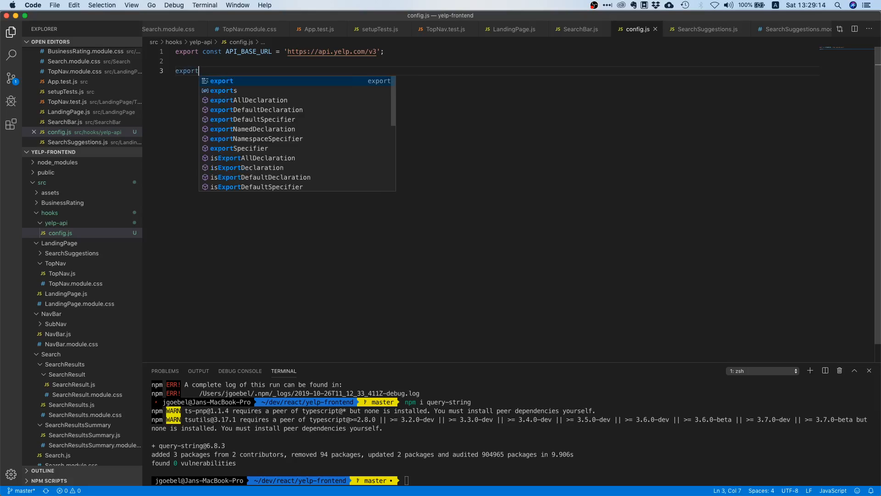
{"action": "type", "text": "co"}
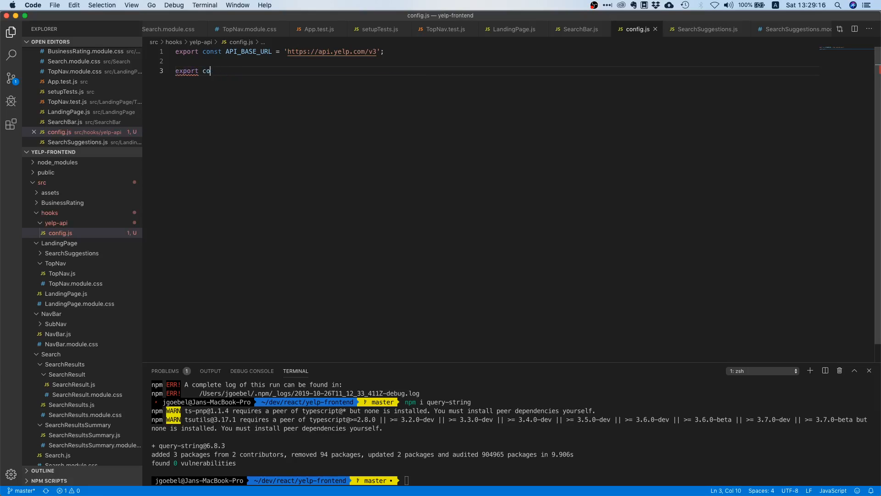
{"action": "type", "text": "nst BEARER_TO"}
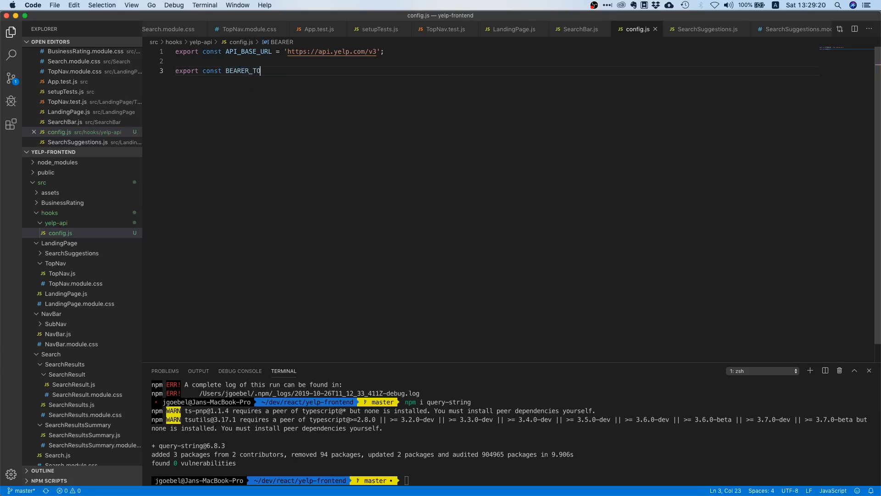
{"action": "type", "text": "KEN ="}
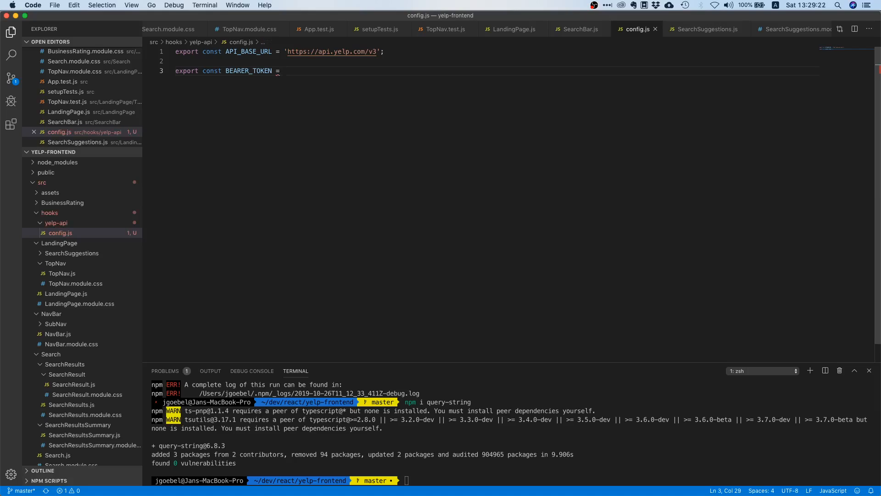
{"action": "type", "text": "''"}
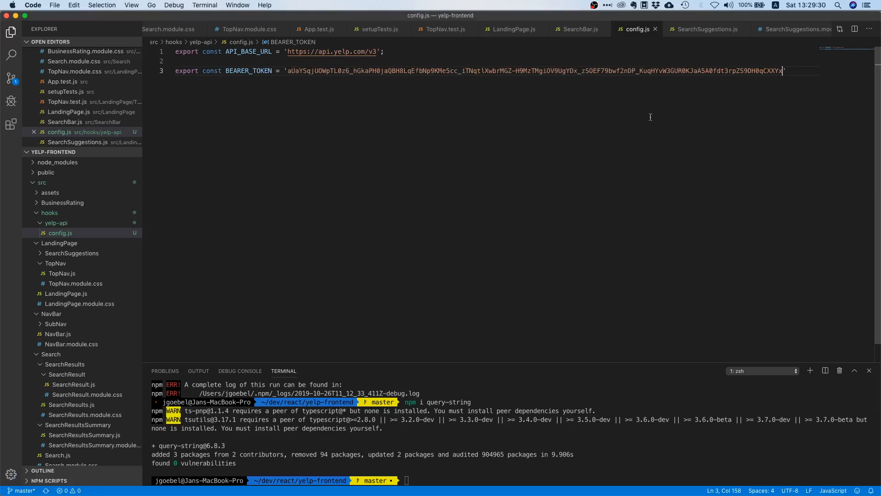
{"action": "type", "text": "';"}
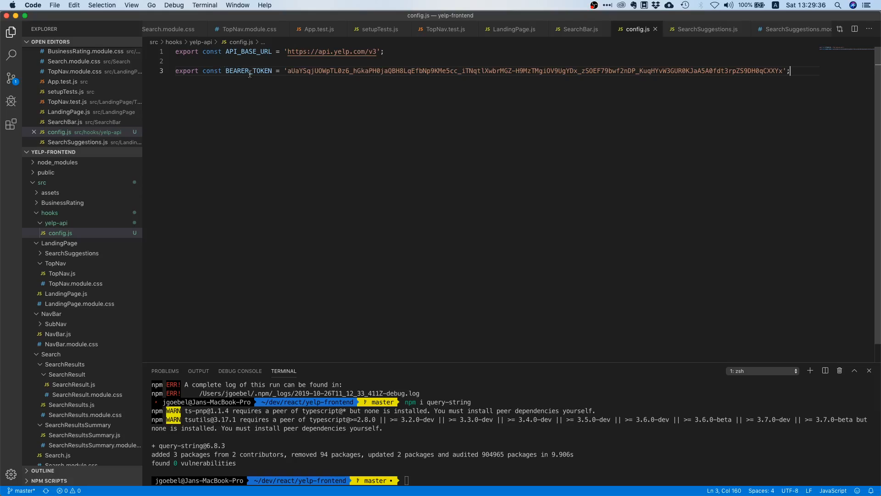
{"action": "double_click", "coordinate": [248, 70]}
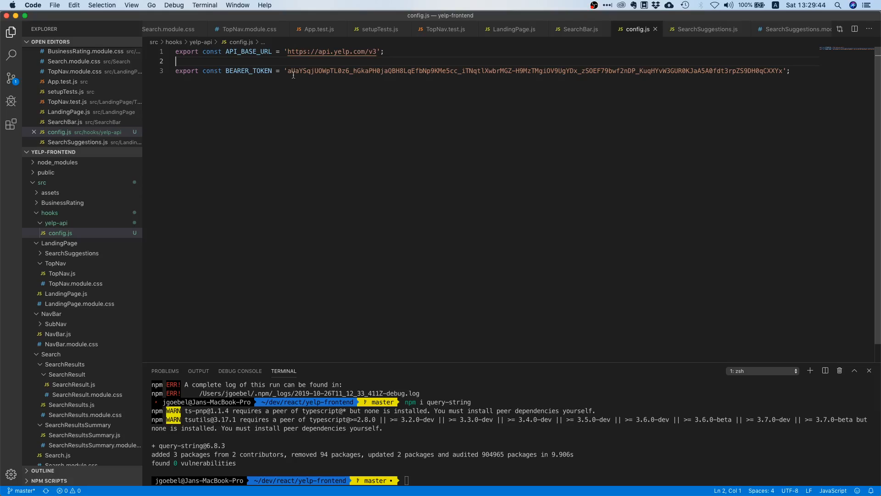
{"action": "mouse_move", "coordinate": [309, 128]}
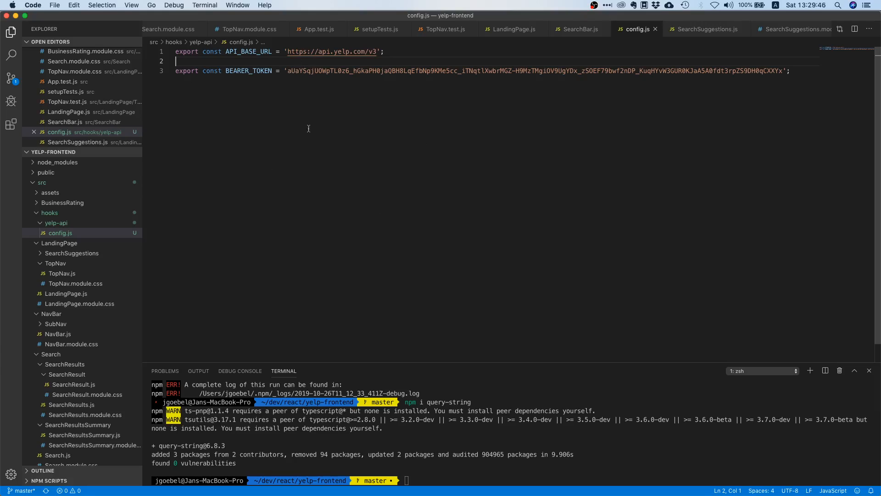
{"action": "mouse_move", "coordinate": [624, 129]}
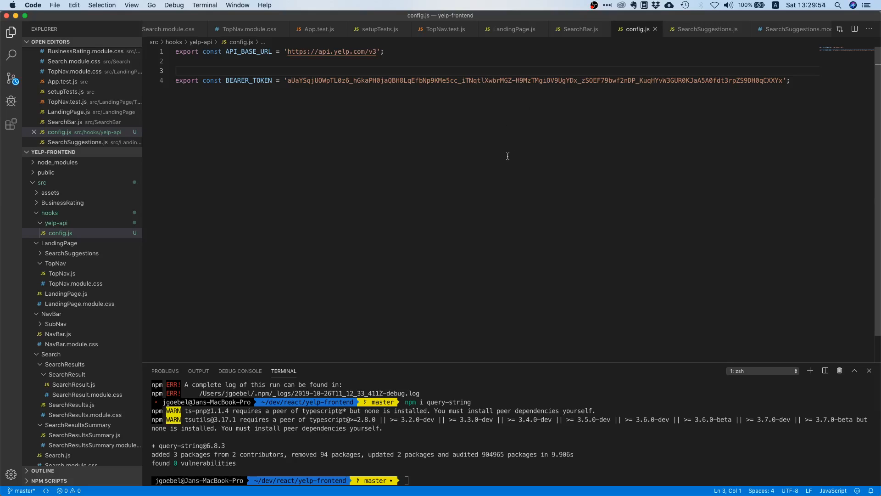
{"action": "mouse_move", "coordinate": [404, 180]}
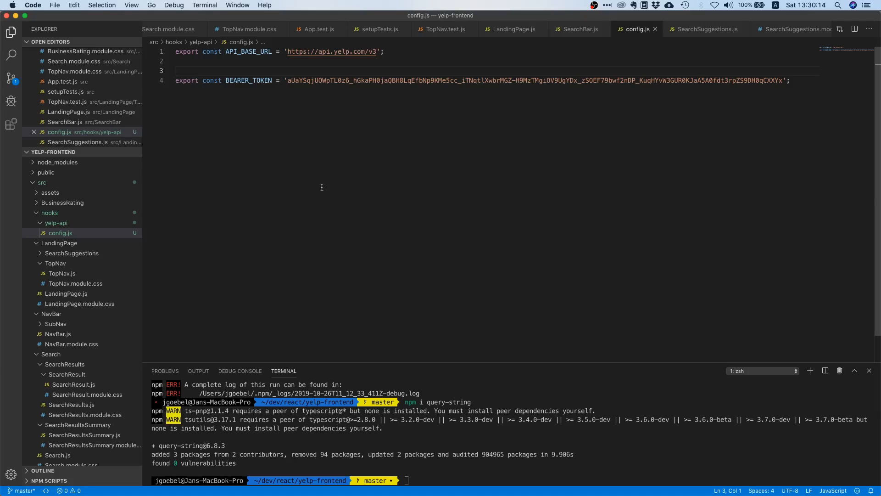
{"action": "type", "text": "//"}
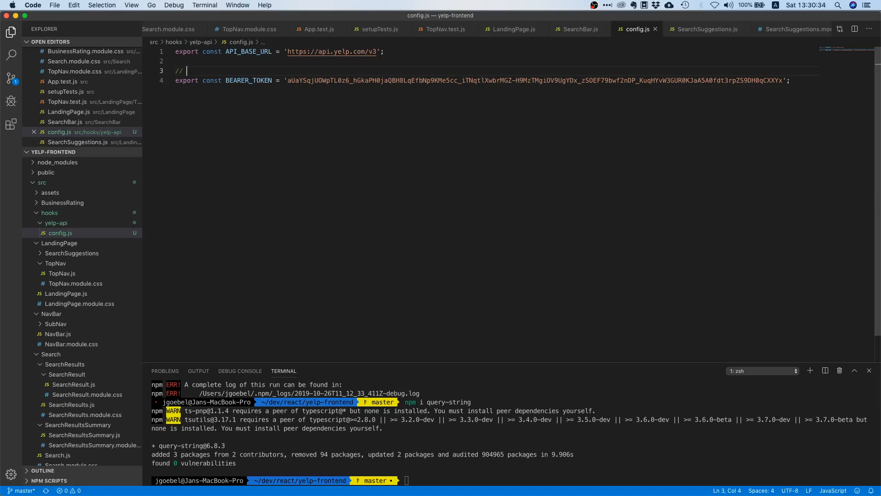
Write FIXME and NOTE comments warning the bearer token is not production ready and belongs on a server.
{"action": "type", "text": "f"}
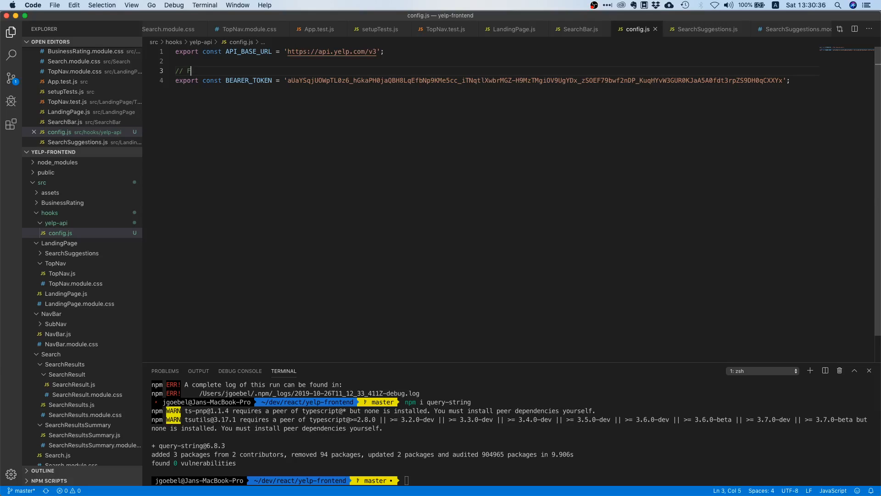
{"action": "type", "text": "IXME:"}
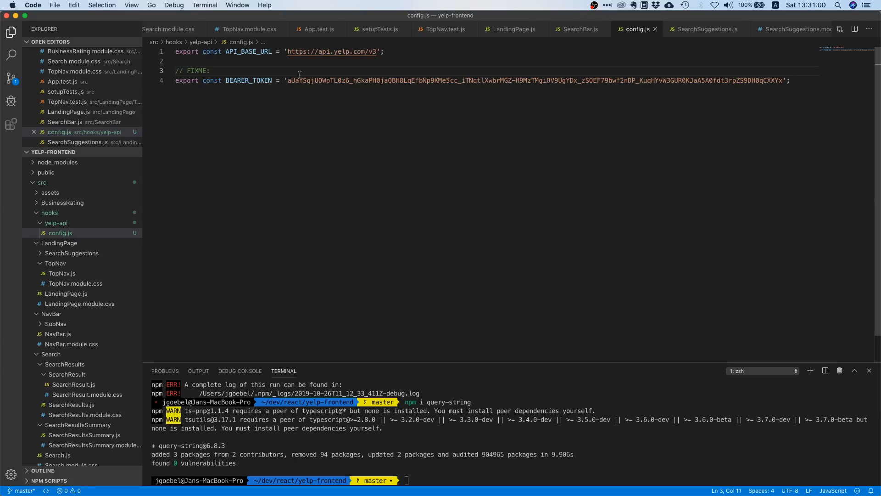
{"action": "type", "text": "remove this token"}
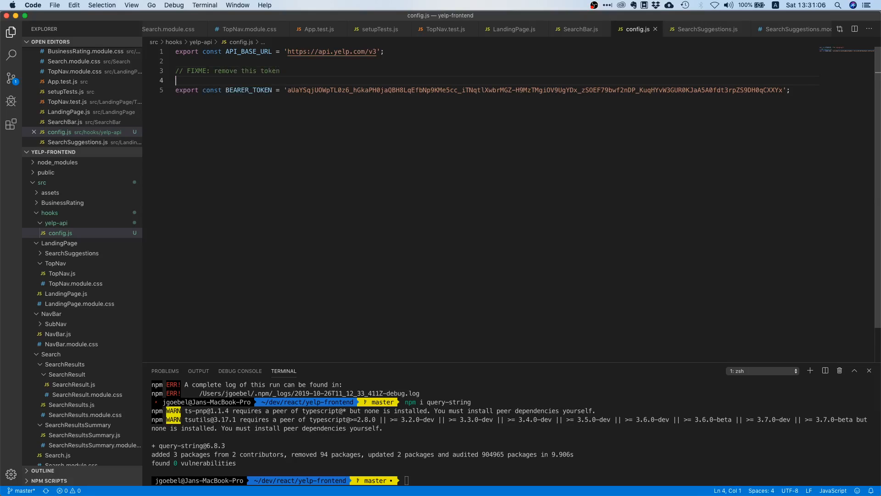
{"action": "type", "text": "// NOTE: as long as this"}
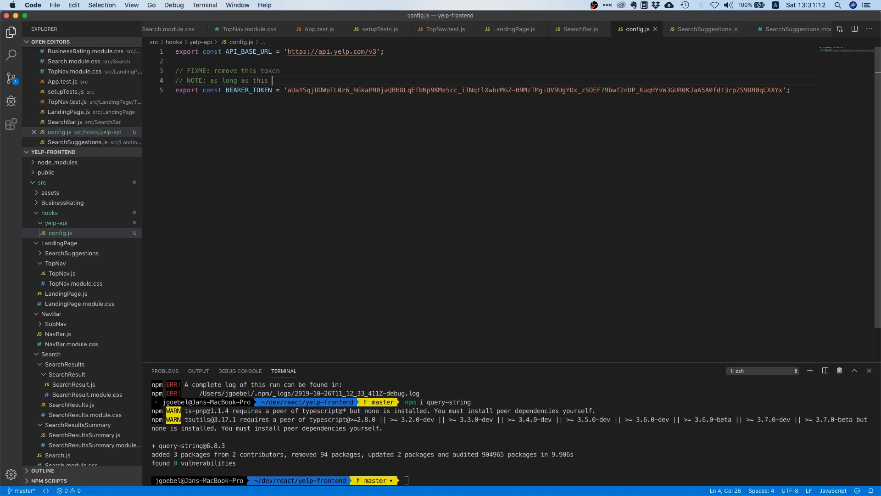
{"action": "type", "text": "token is saved in the frontend, the application is n"}
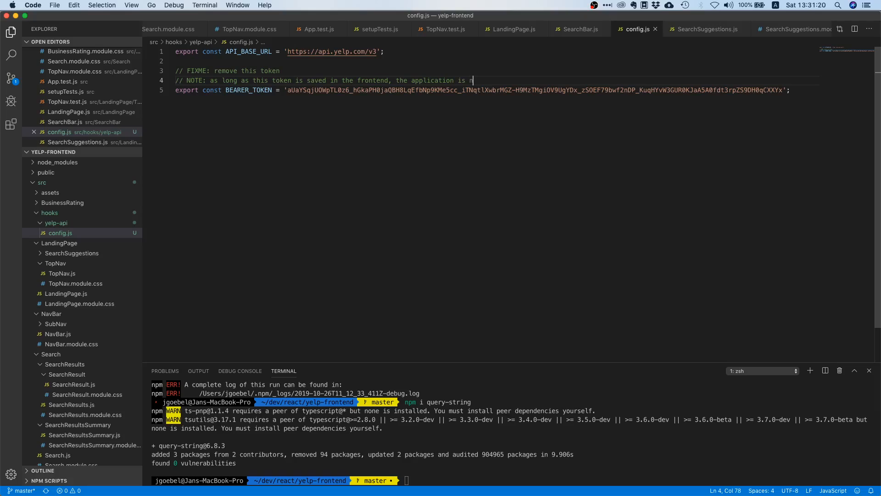
{"action": "type", "text": "ot production ready."}
{"action": "type", "text": "//"}
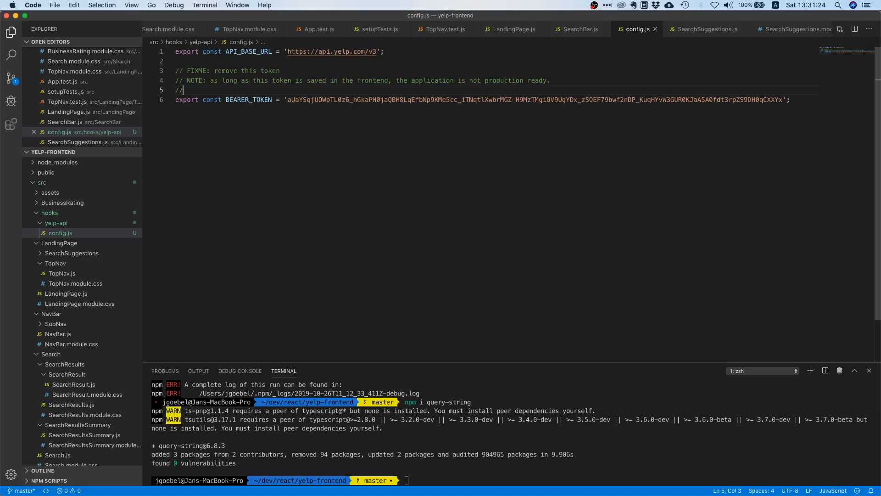
{"action": "type", "text": "The Beaerer"}
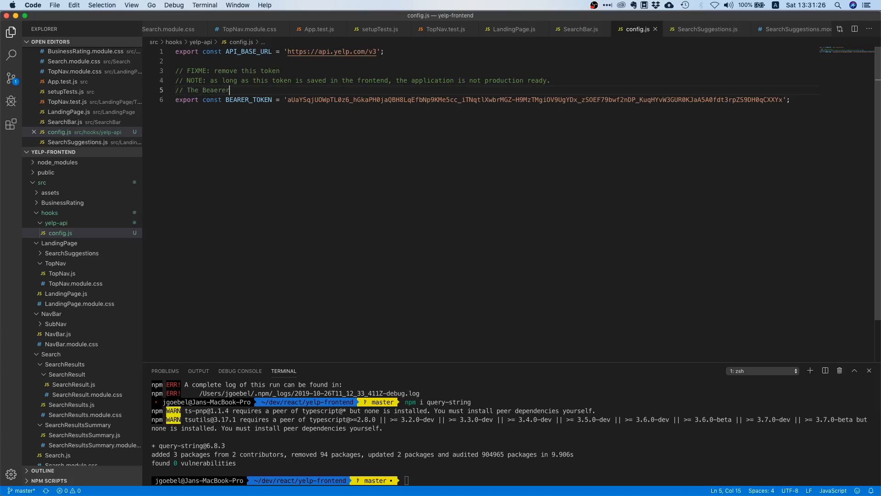
{"action": "type", "text": "token must be"}
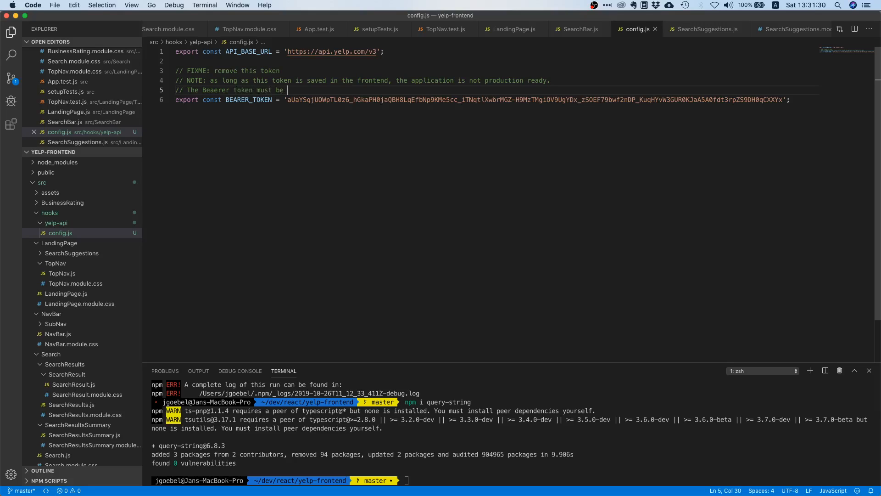
{"action": "type", "text": "used on a se"}
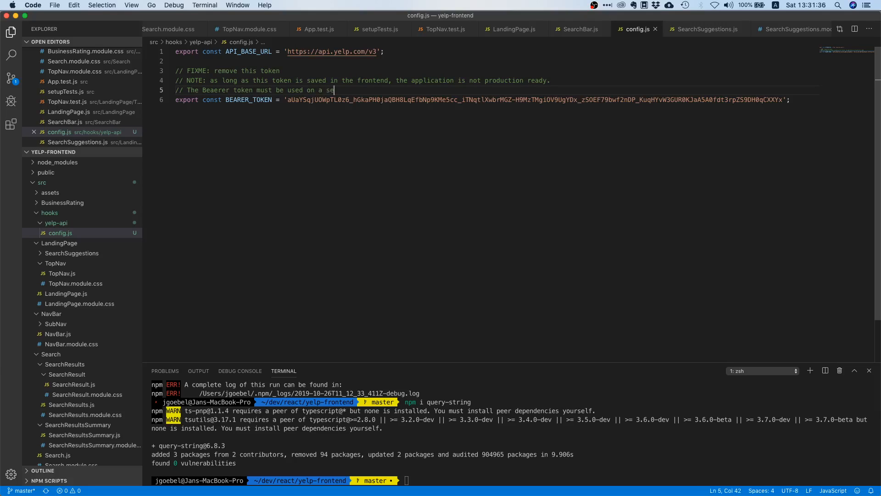
{"action": "type", "text": "rver whose"}
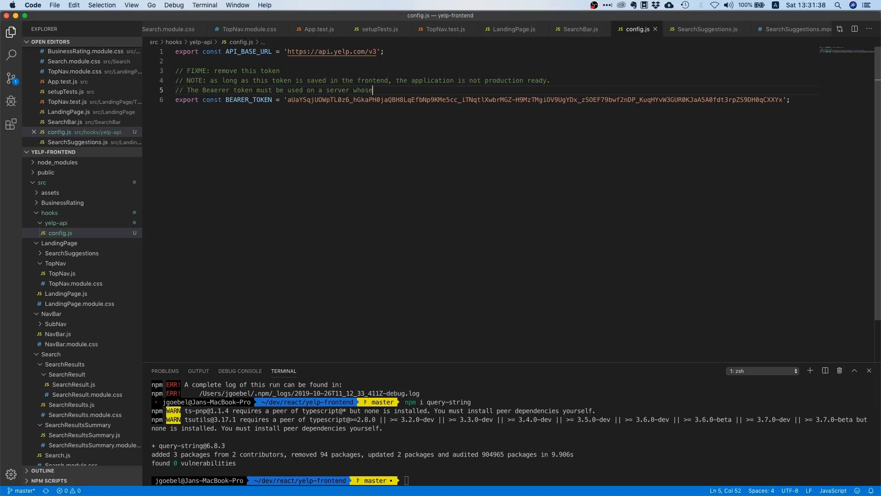
{"action": "type", "text": "inner workings are not e"}
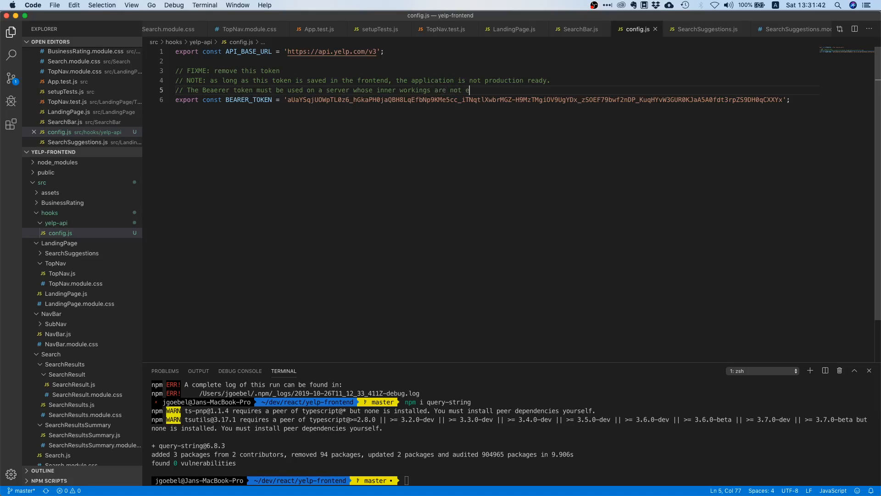
{"action": "type", "text": "xposed to the"}
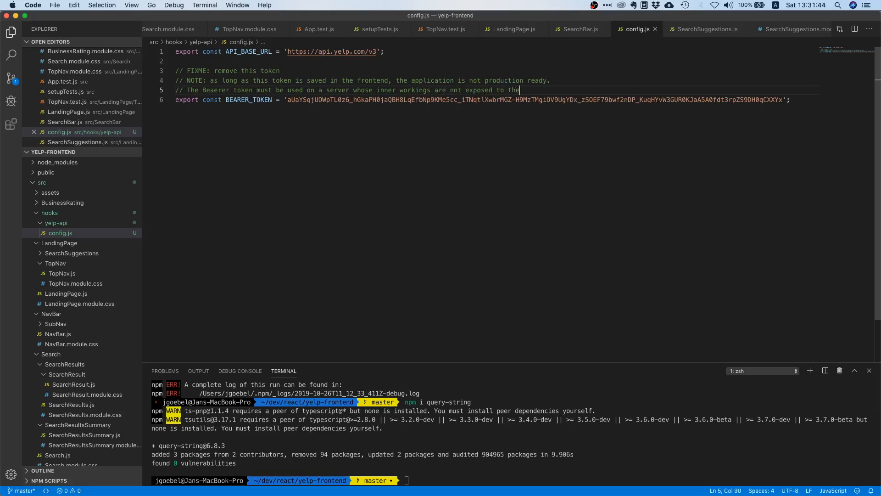
{"action": "type", "text": "outside world"}
{"action": "type", "text": "//"}
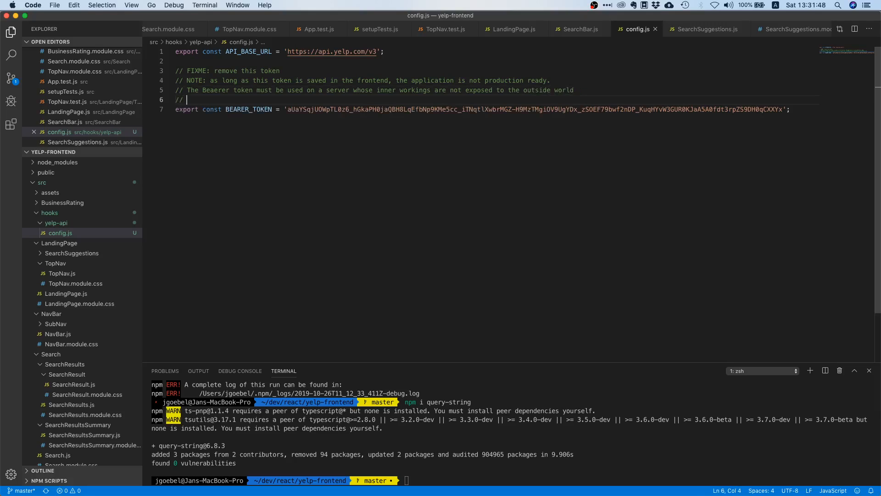
Add the 'For simplicity I'll just leave it in' note and capitalise 'NEVER EVER' in the warning.
{"action": "type", "text": "For simplicity and the sake fo"}
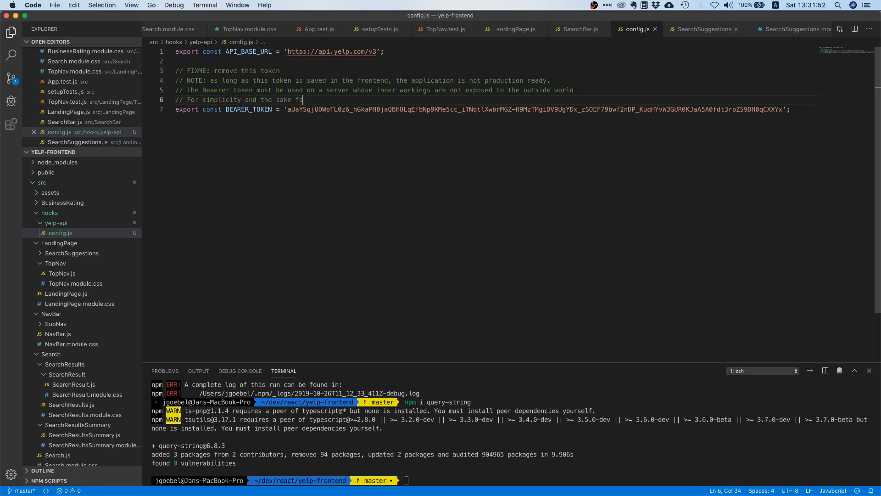
{"action": "key", "text": "Backspace"}
{"action": "type", "text": "of this tutorial,"}
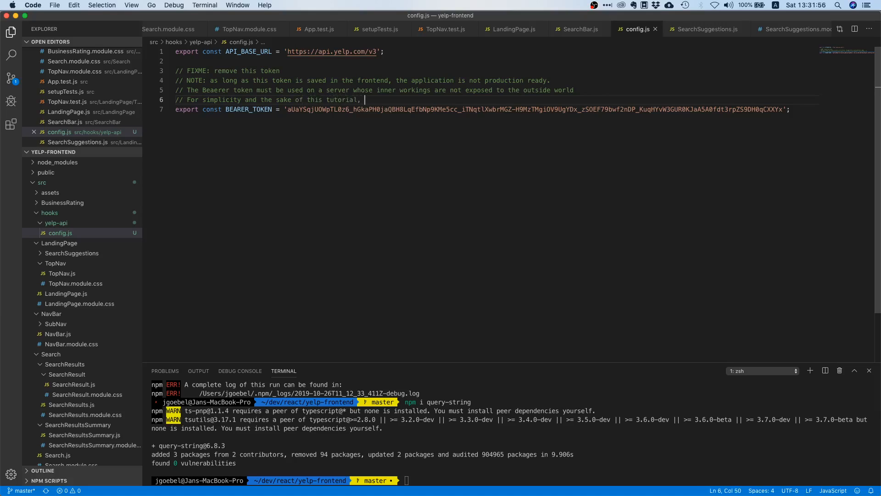
{"action": "type", "text": "I'll just l"}
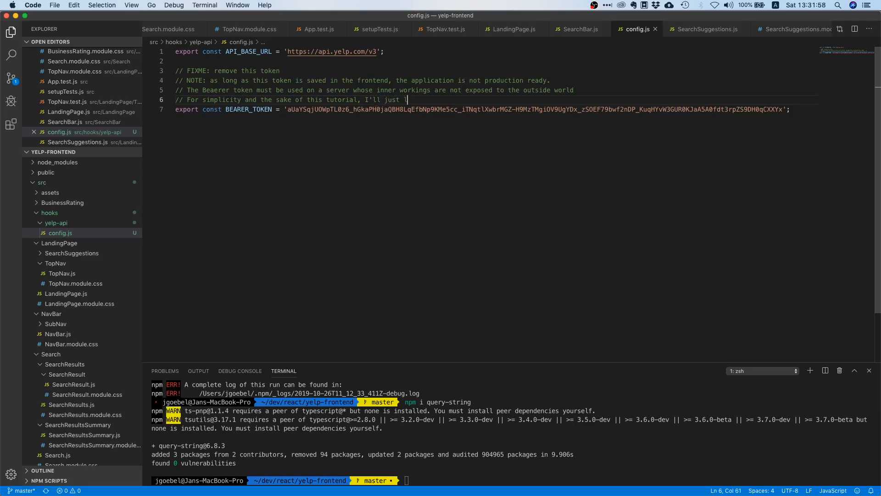
{"action": "type", "text": "eave it in"}
{"action": "type", "text": "// But just"}
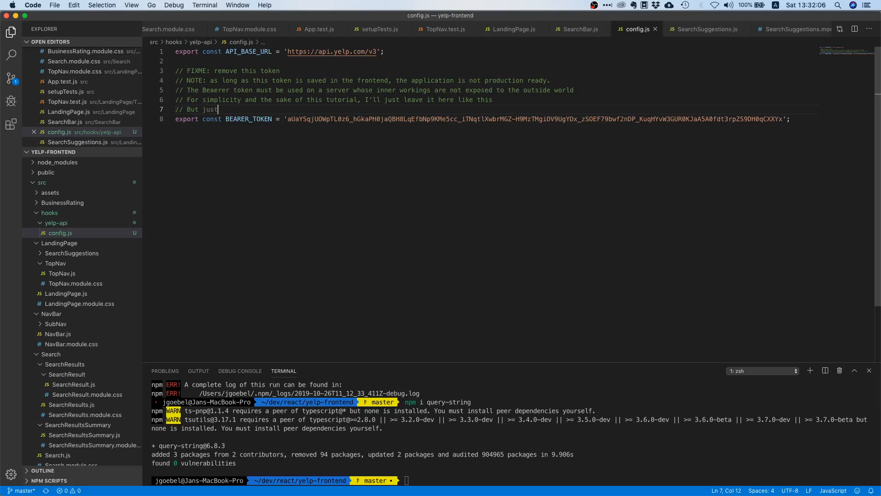
{"action": "type", "text": "bear in mind:"}
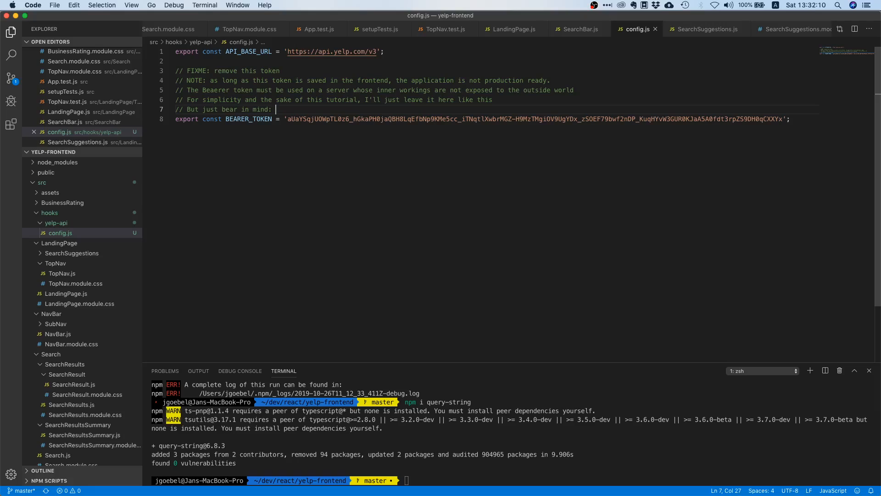
{"action": "type", "text": "Never ever"}
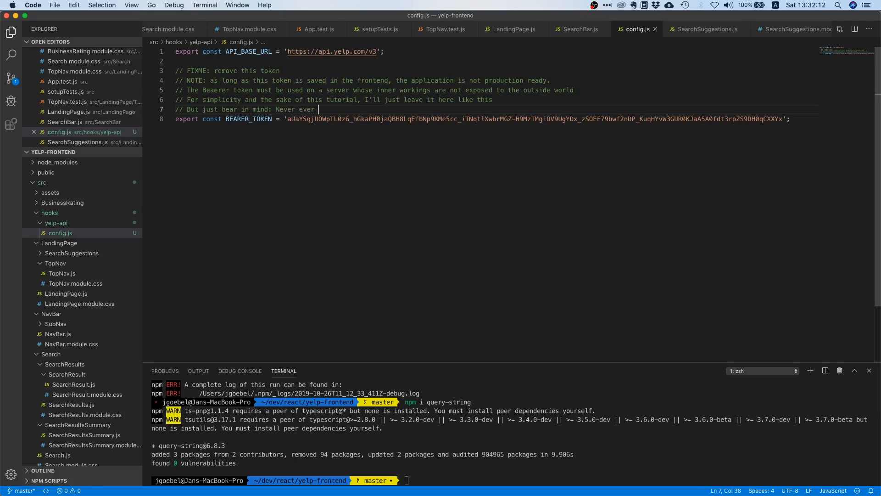
{"action": "type", "text": "run an application with"}
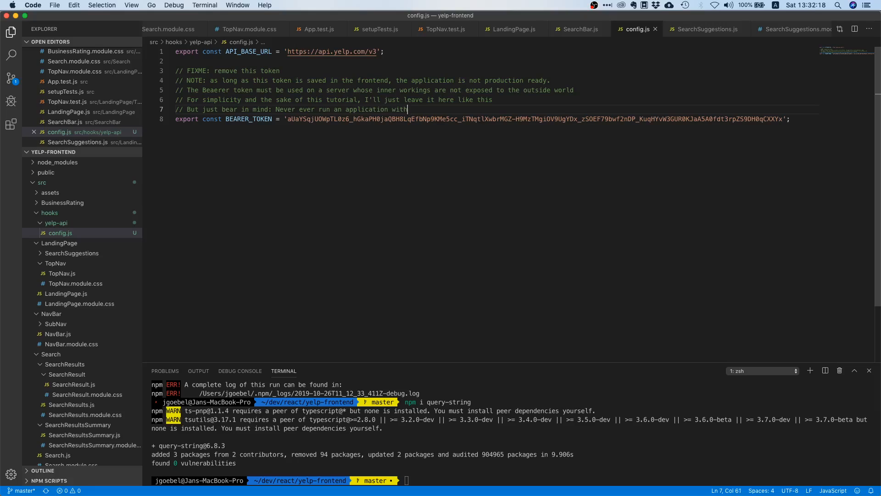
{"action": "key", "text": "Backspace"}
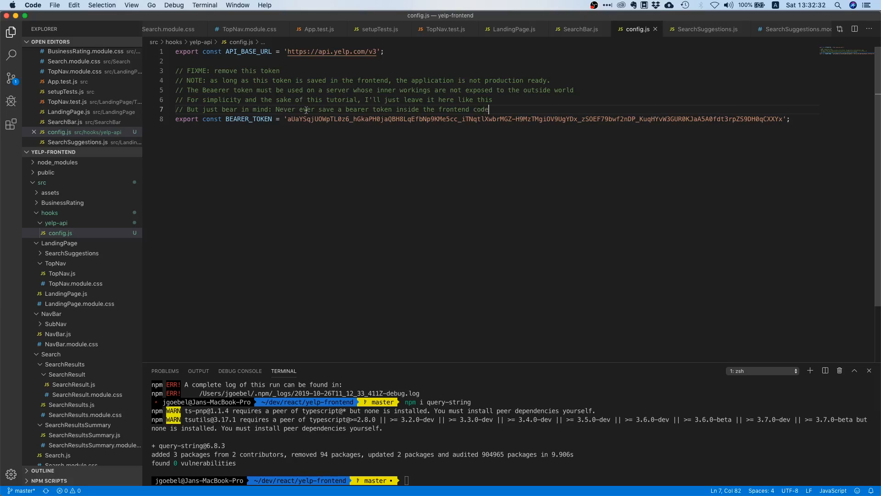
{"action": "left_click_drag", "start_coordinate": [275, 109], "coordinate": [314, 110]}
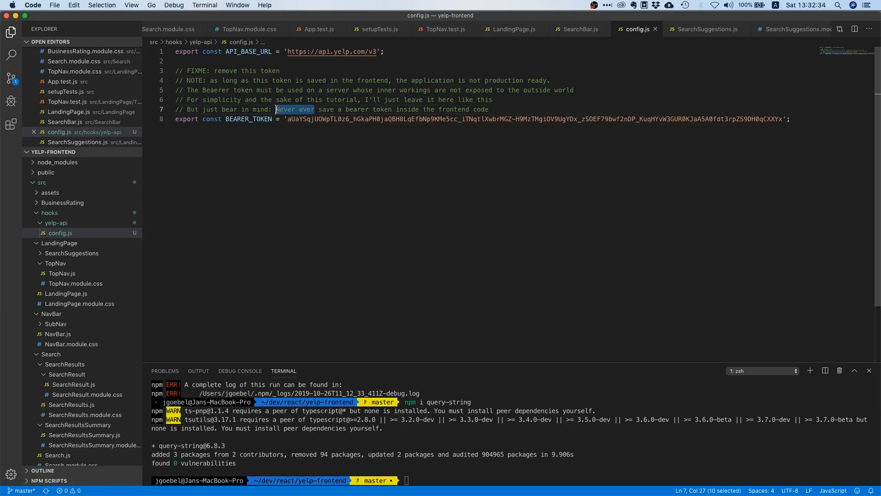
{"action": "type", "text": "NEVER"}
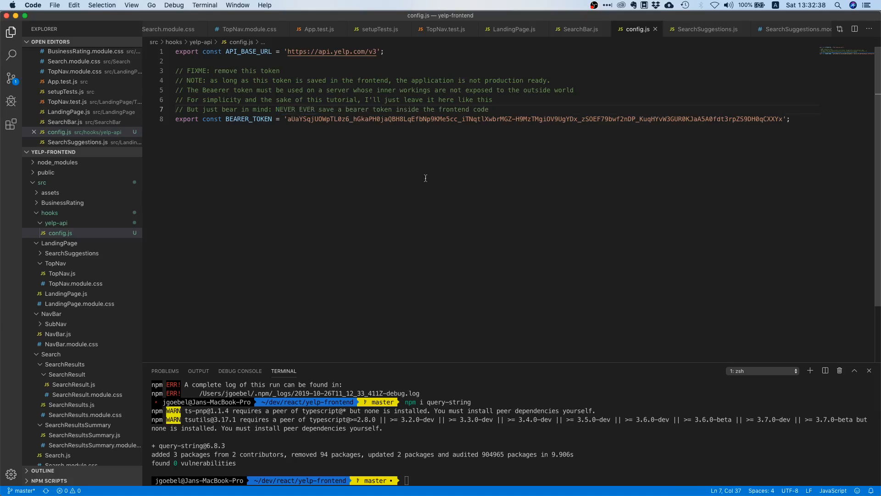
{"action": "left_click", "coordinate": [790, 118]}
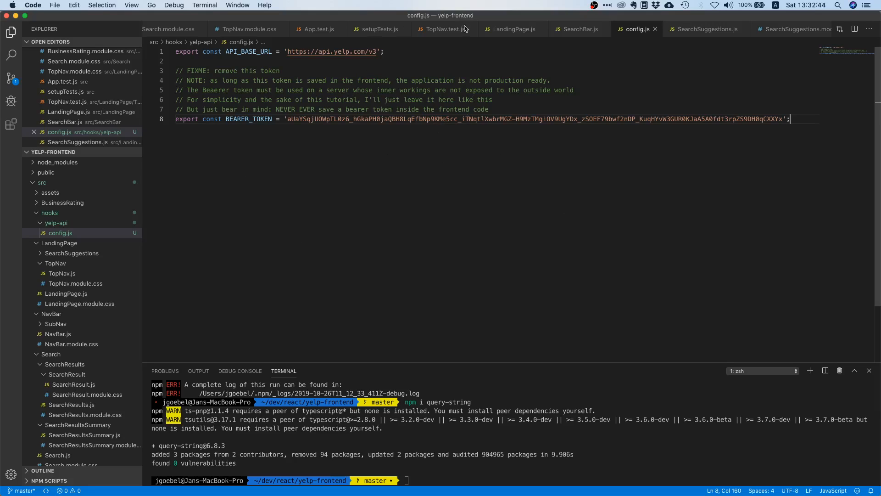
{"action": "mouse_move", "coordinate": [421, 177]}
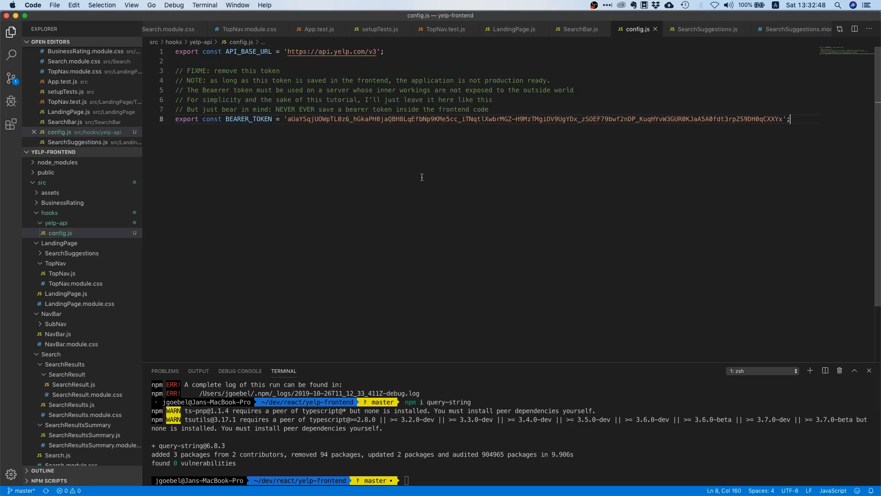
{"action": "mouse_move", "coordinate": [494, 222]}
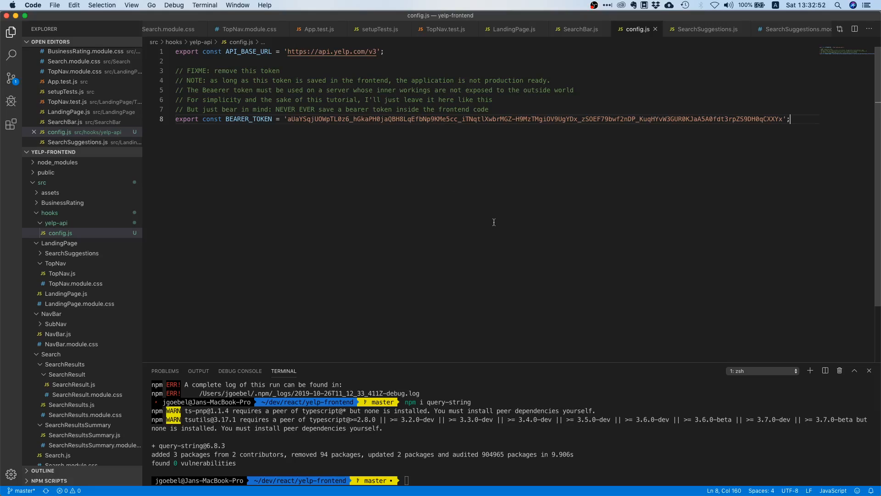
{"action": "mouse_move", "coordinate": [518, 253]}
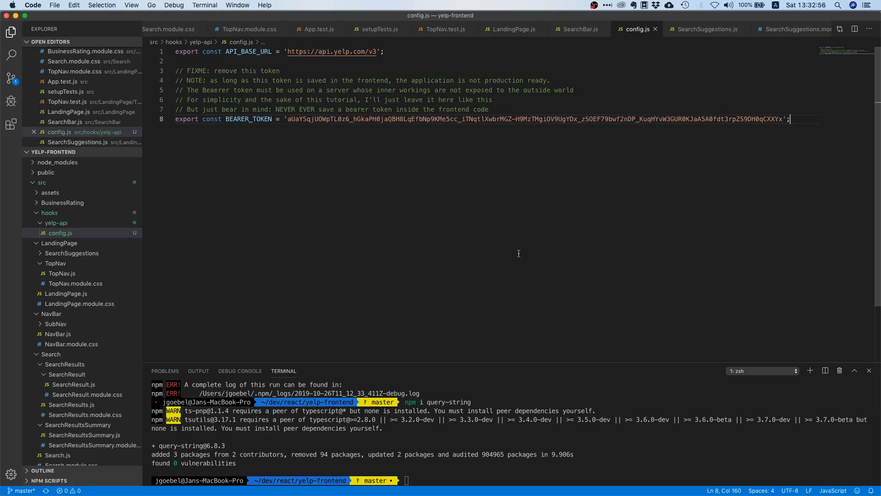
{"action": "mouse_move", "coordinate": [583, 211]}
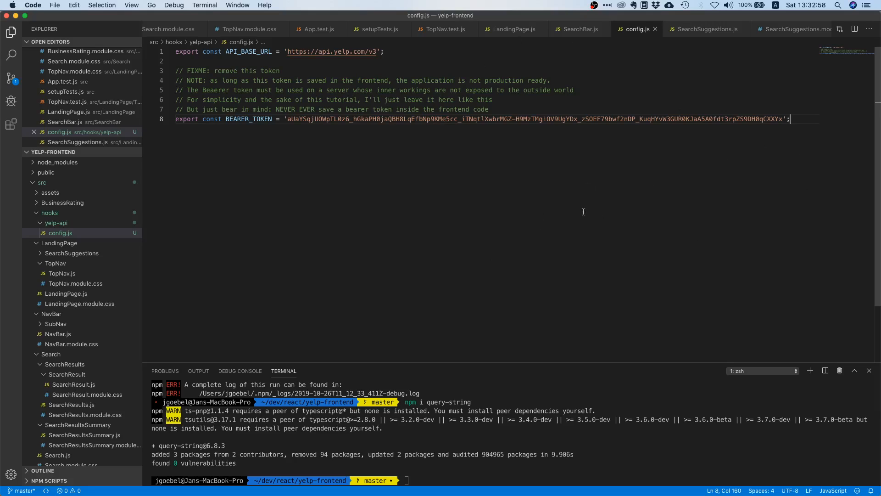
{"action": "mouse_move", "coordinate": [533, 202]}
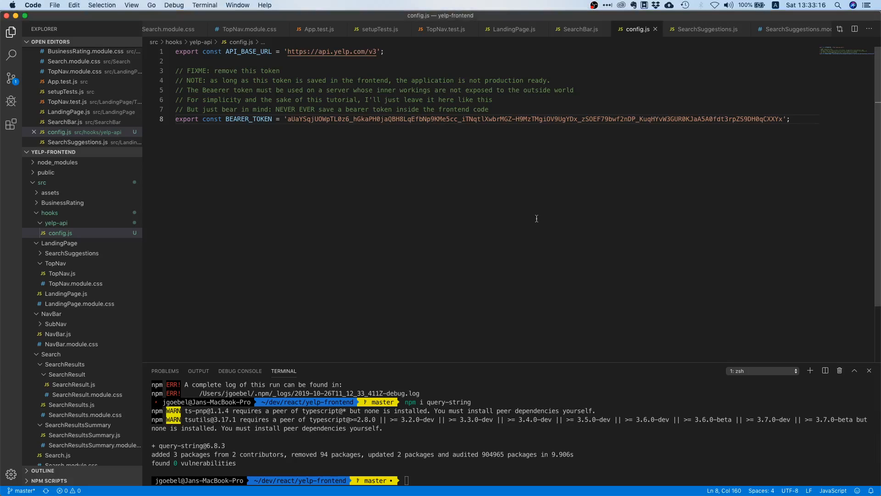
{"action": "double_click", "coordinate": [249, 119]}
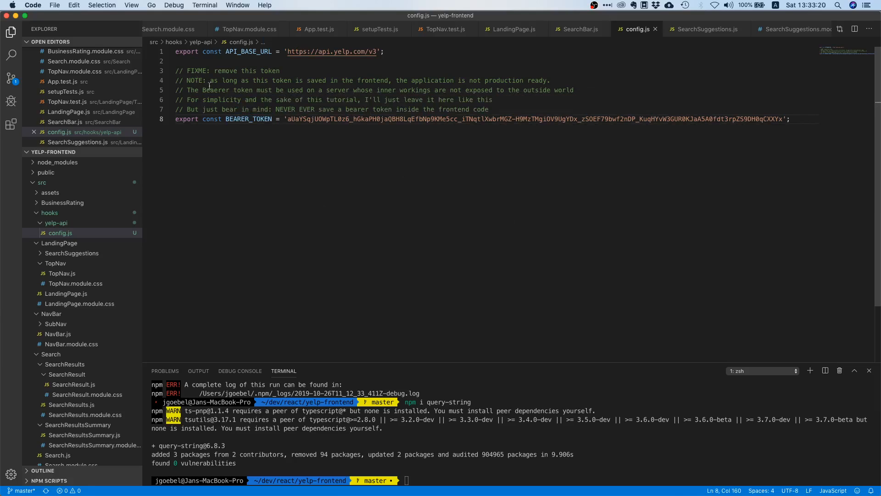
{"action": "left_click", "coordinate": [212, 89]}
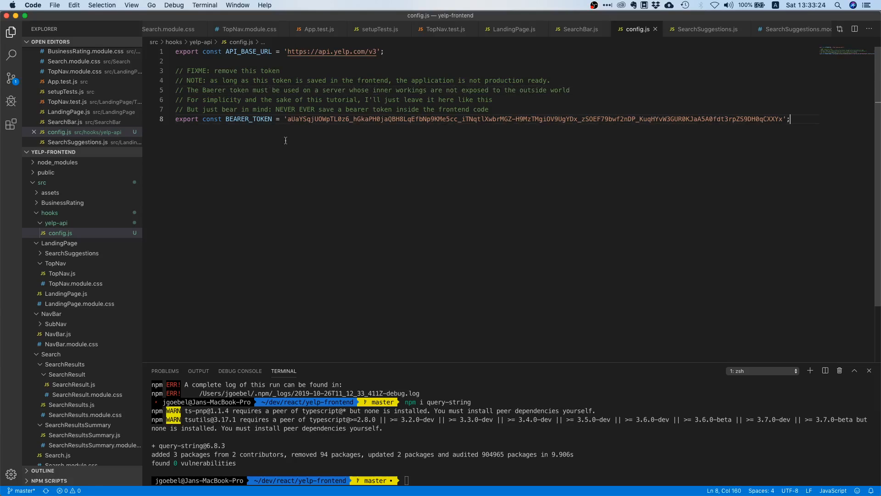
{"action": "mouse_move", "coordinate": [553, 191]}
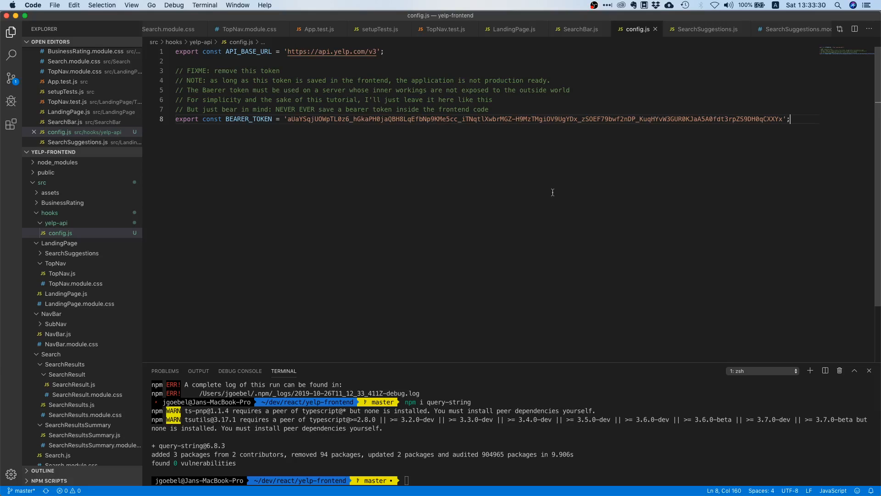
{"action": "mouse_move", "coordinate": [487, 212]}
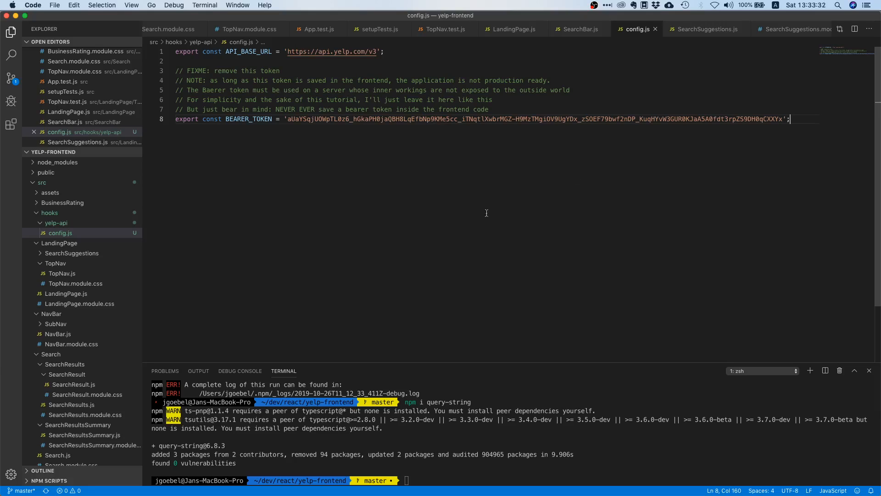
{"action": "mouse_move", "coordinate": [405, 179]}
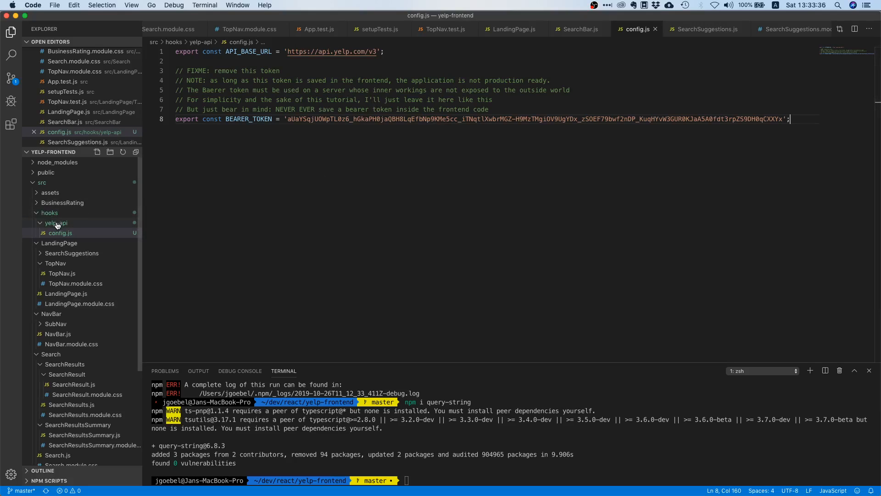
Create a new file in the yelp-api folder for api.js.
{"action": "right_click", "coordinate": [56, 222]}
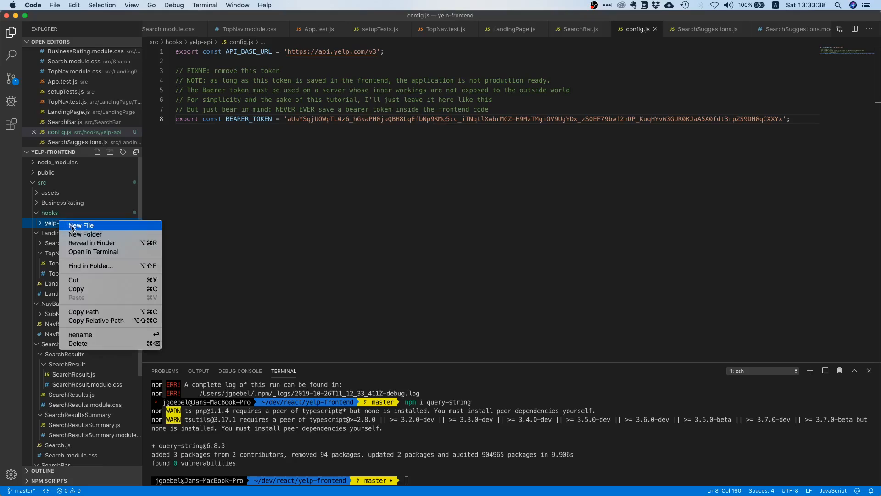
{"action": "left_click", "coordinate": [81, 225]}
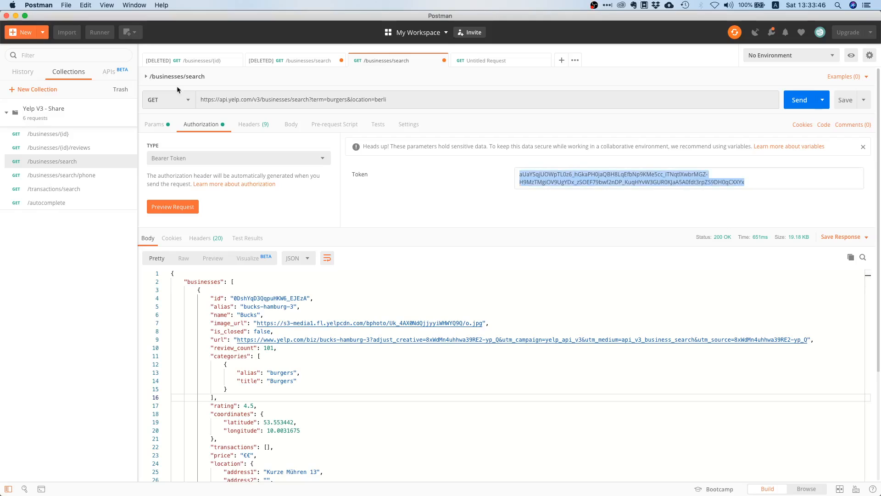
{"action": "mouse_move", "coordinate": [203, 142]}
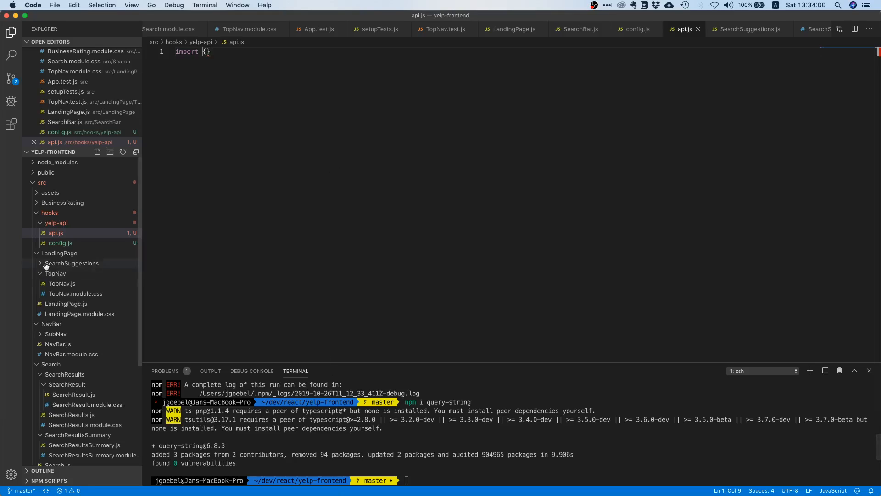
Import API_BASE_URL and BEARER_TOKEN from './config' in api.js and rerun npm i query-string.
{"action": "left_click", "coordinate": [61, 242]}
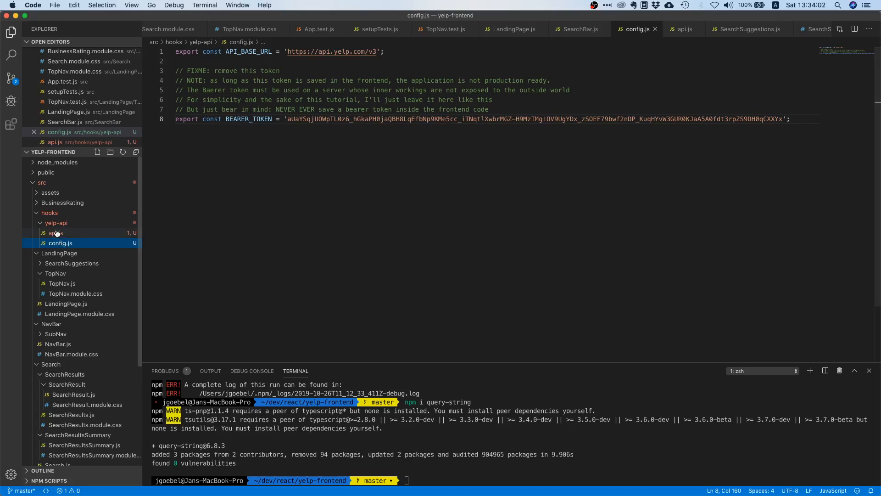
{"action": "left_click", "coordinate": [56, 232]}
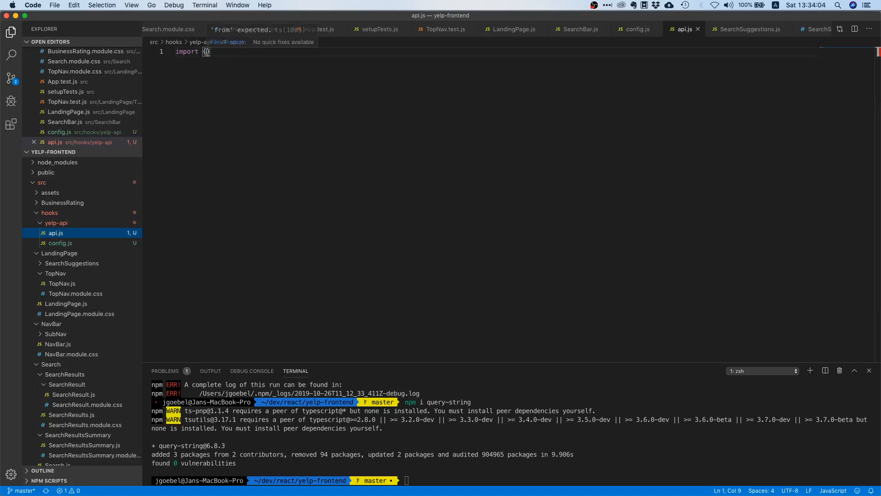
{"action": "type", "text": "API_B"}
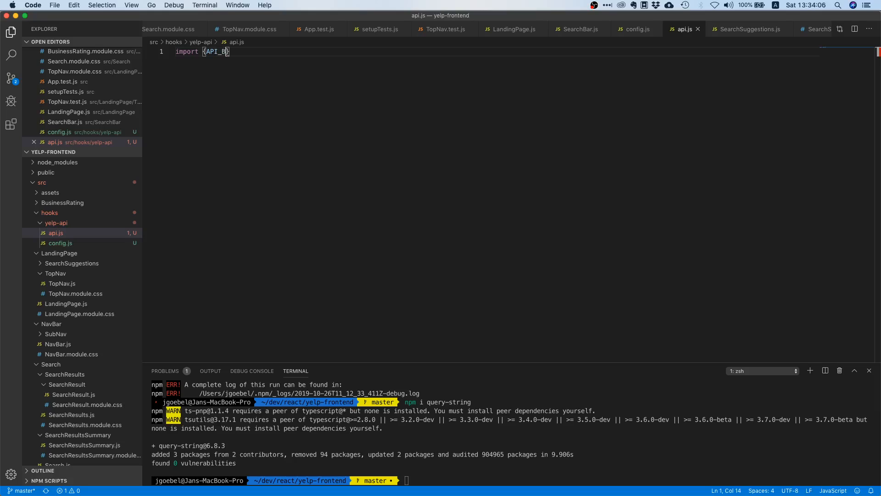
{"action": "type", "text": "ASE_URL"}
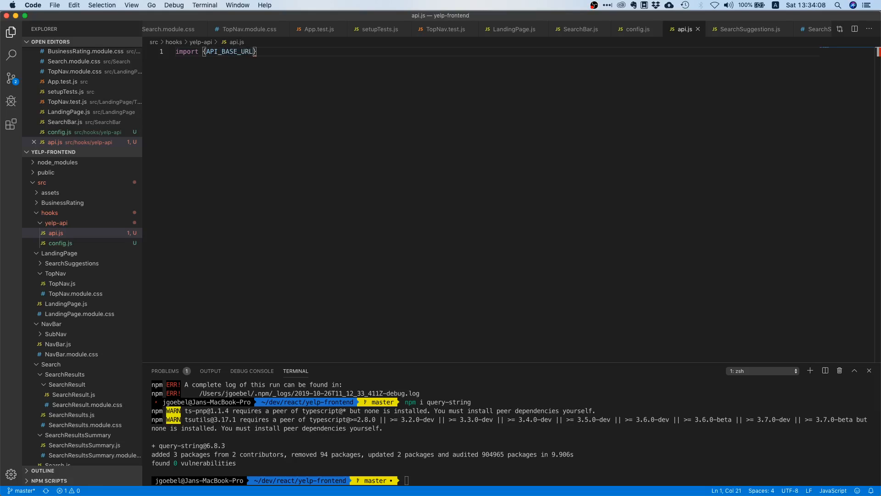
{"action": "type", "text": ", BEAER"}
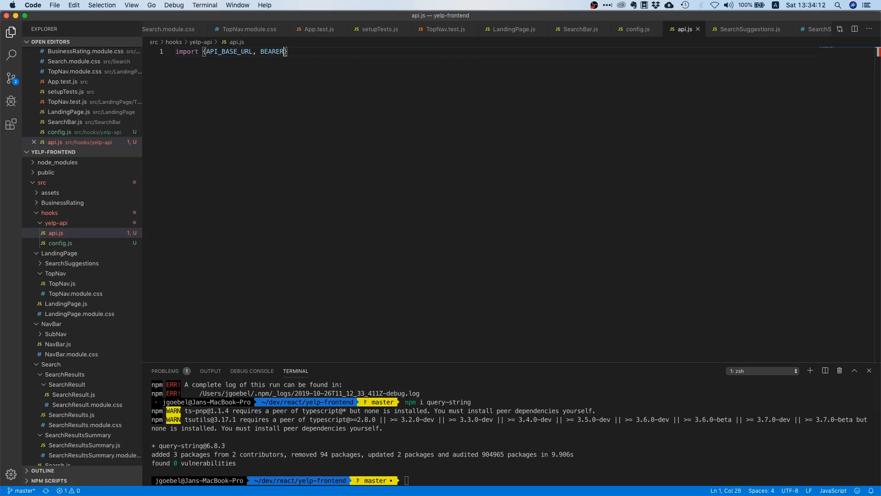
{"action": "type", "text": "_TOKEN"}
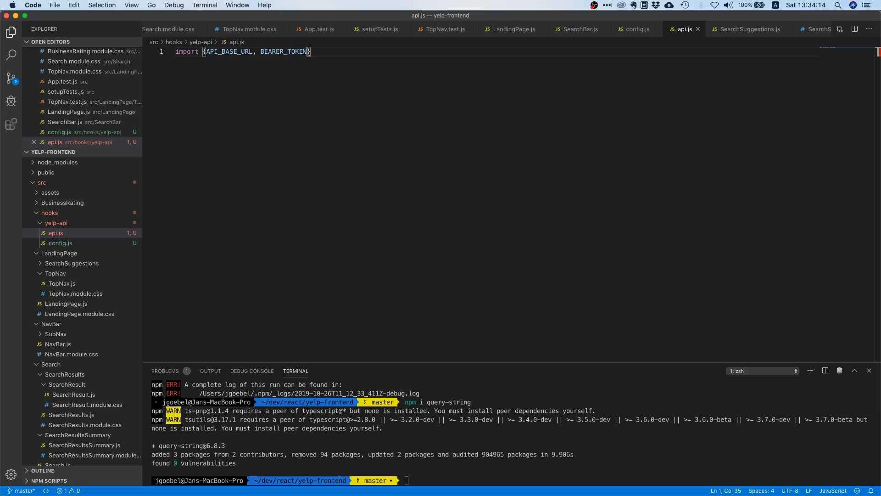
{"action": "type", "text": "from '"}
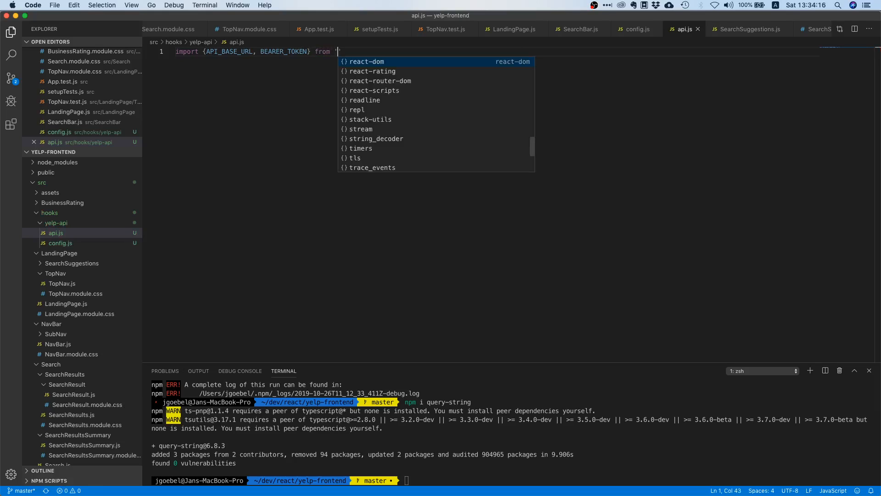
{"action": "type", "text": "./config';"}
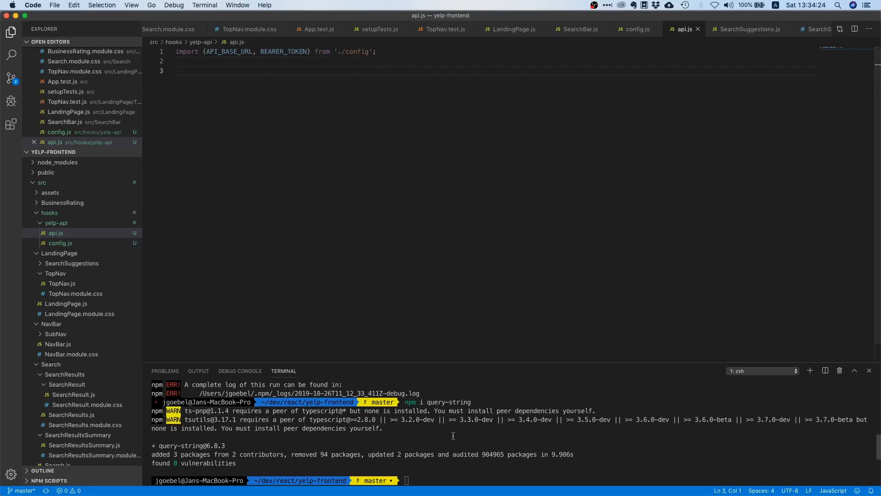
{"action": "type", "text": "npm i query-string"}
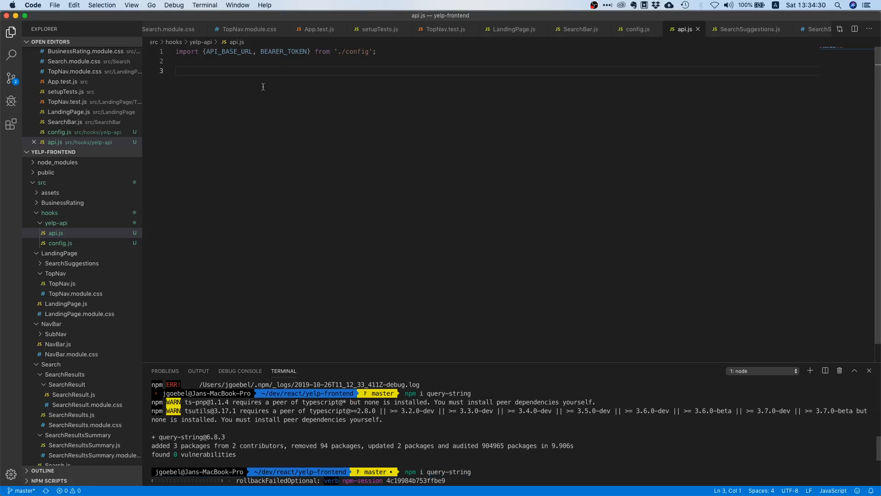
Declare export function get(path, queryParams) { in api.js.
{"action": "type", "text": "e"}
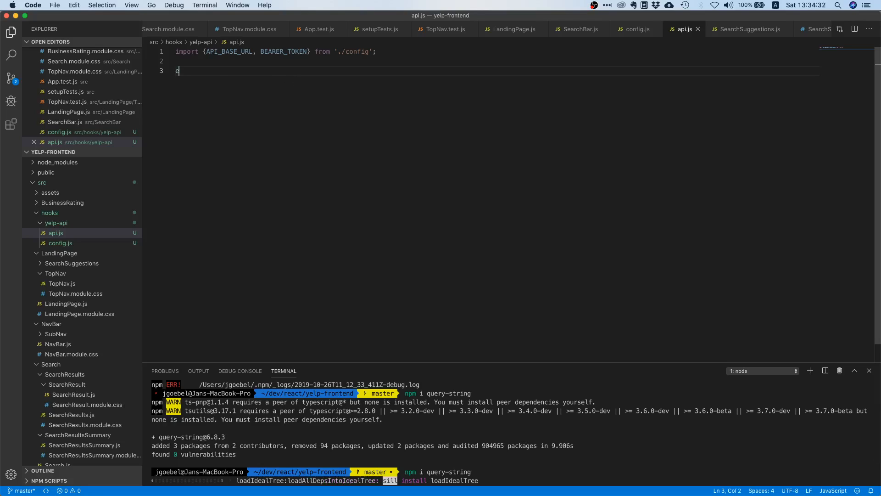
{"action": "type", "text": "xport function g"}
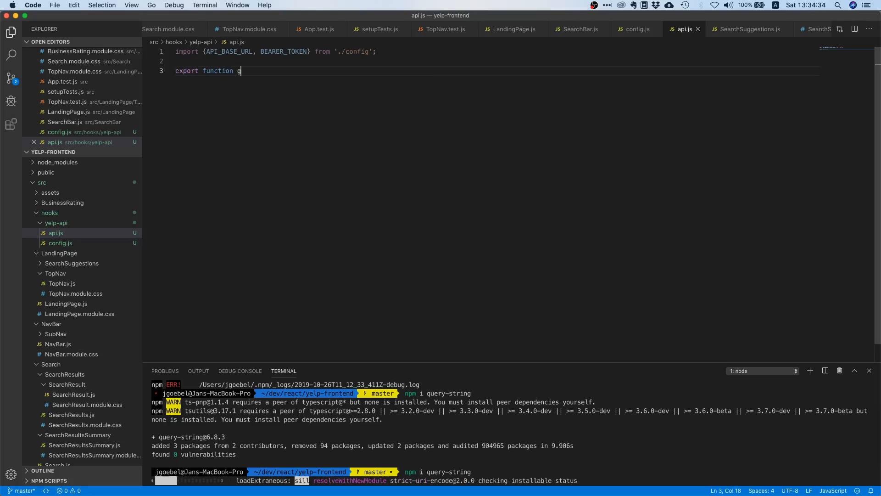
{"action": "type", "text": "et(path,"}
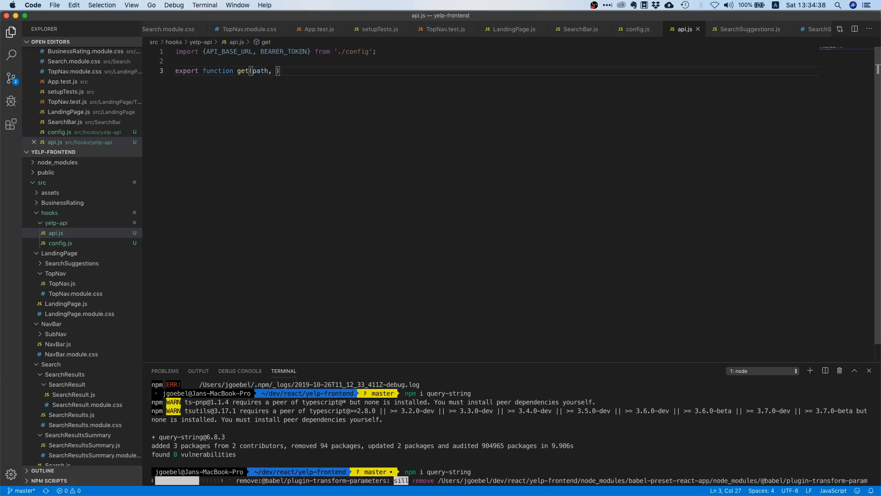
{"action": "type", "text": "queryP"}
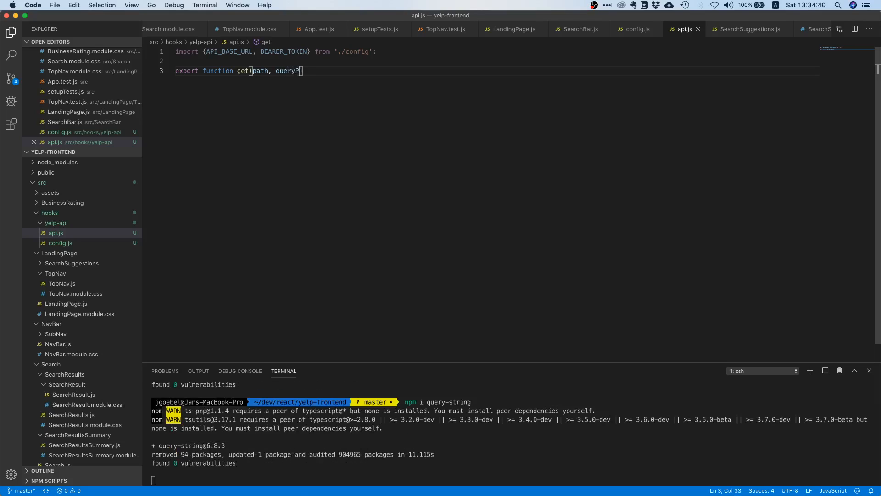
{"action": "type", "text": "arams"}
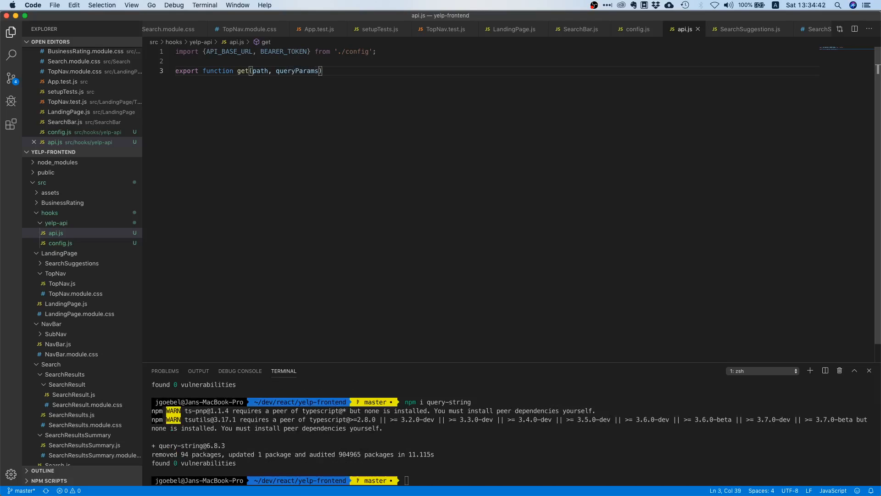
{"action": "type", "text": "{"}
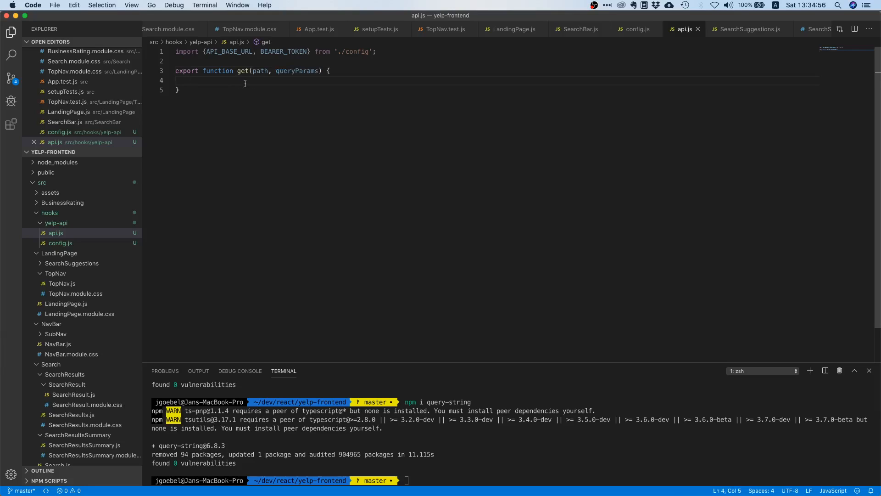
Sketch example params {term: 'burgers', location: 'berlin'} and a term=burgers&location=new%20york query string in the body.
{"action": "type", "text": "{term"}
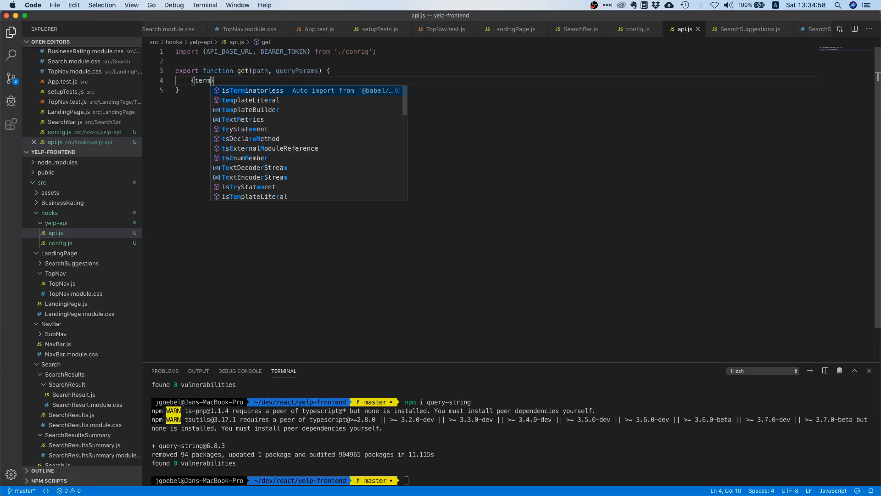
{"action": "type", "text": ": 'burgers'"}
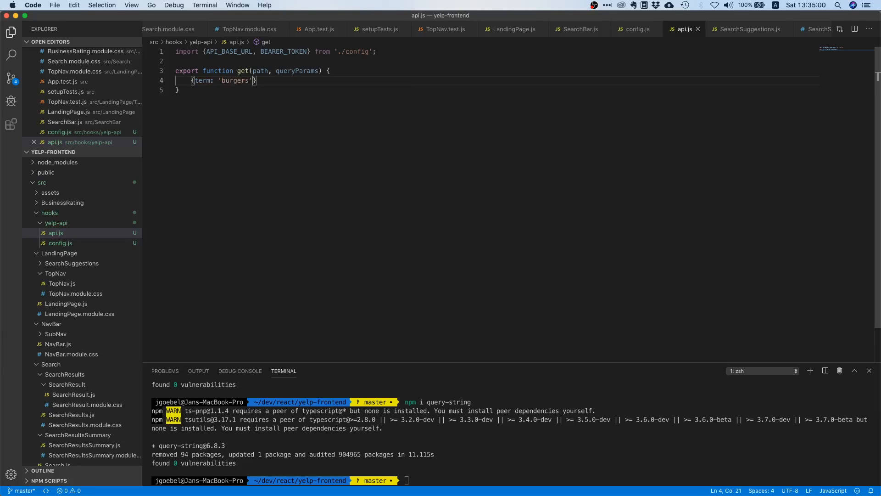
{"action": "type", "text": ", location:"}
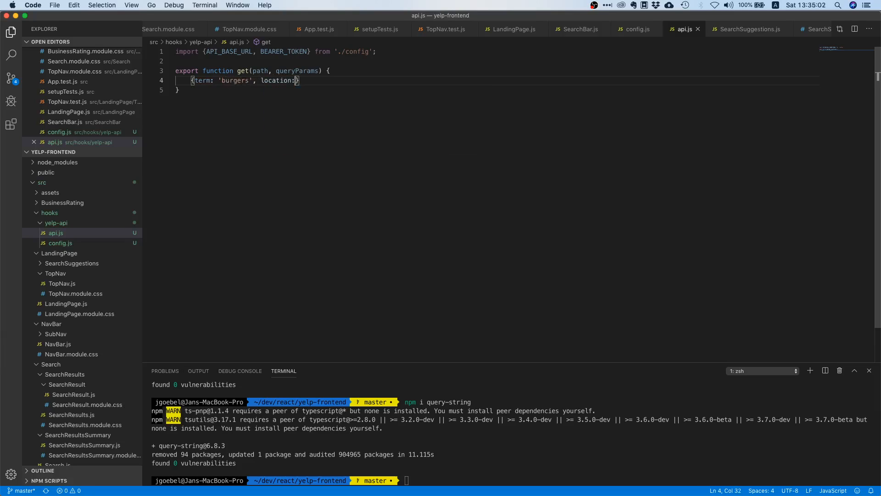
{"action": "type", "text": "'berlin'"}
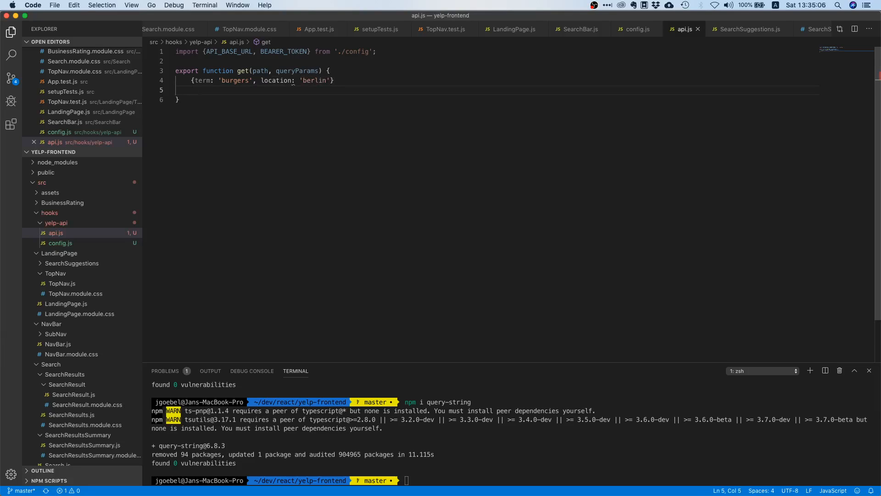
{"action": "type", "text": "term=burge"}
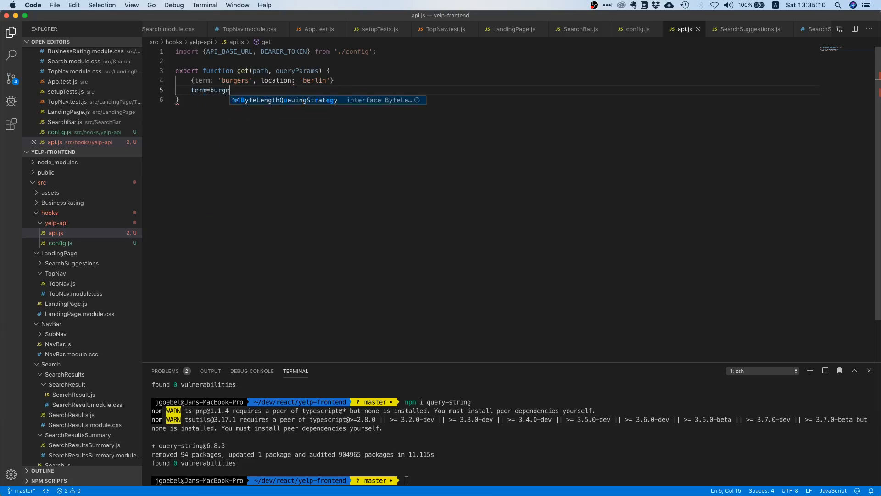
{"action": "type", "text": "rs&"}
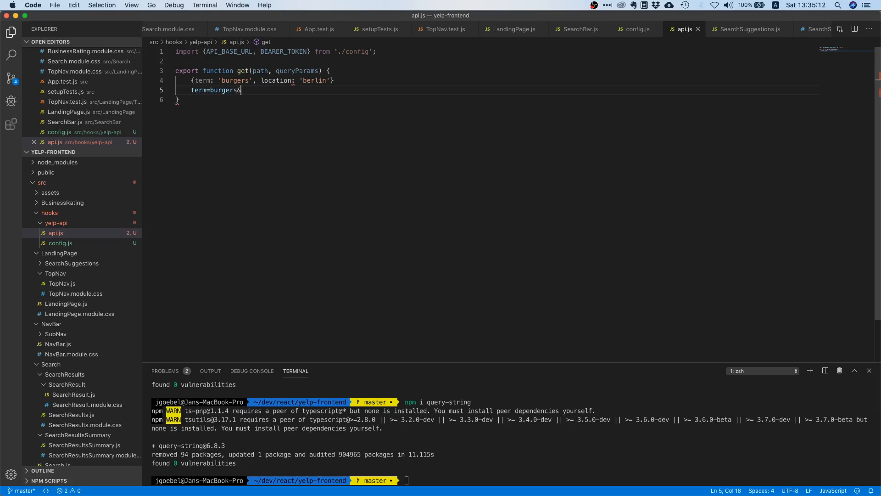
{"action": "type", "text": "&location=berli"}
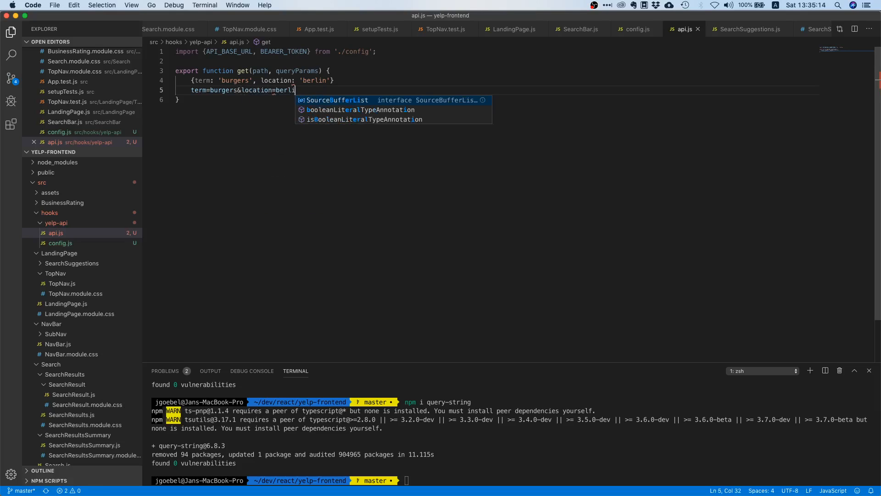
{"action": "key", "text": "Backspace"}
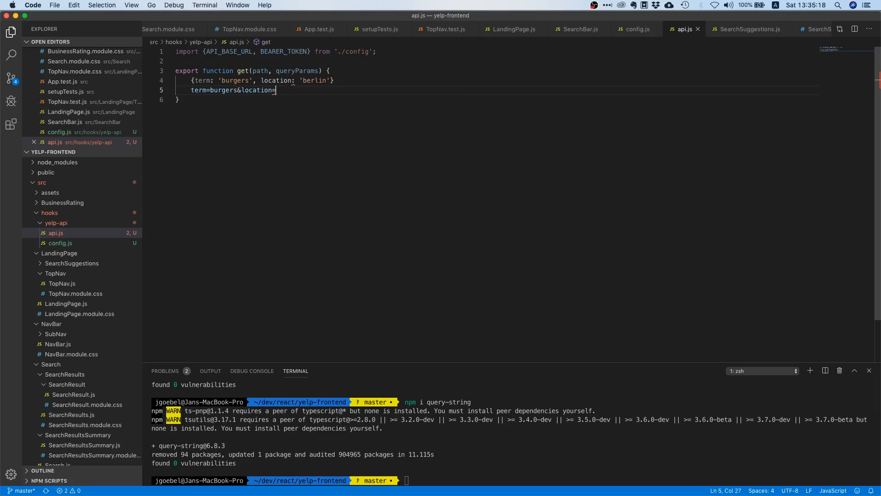
{"action": "mouse_move", "coordinate": [313, 104]}
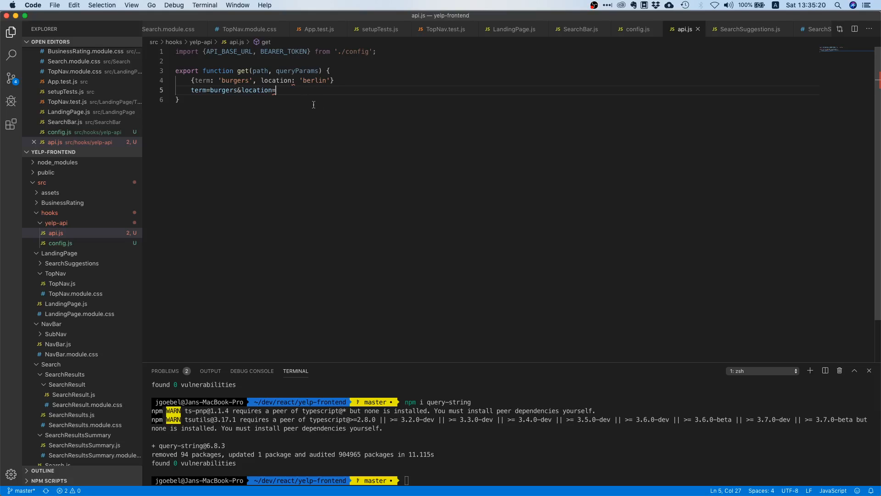
{"action": "type", "text": "new"}
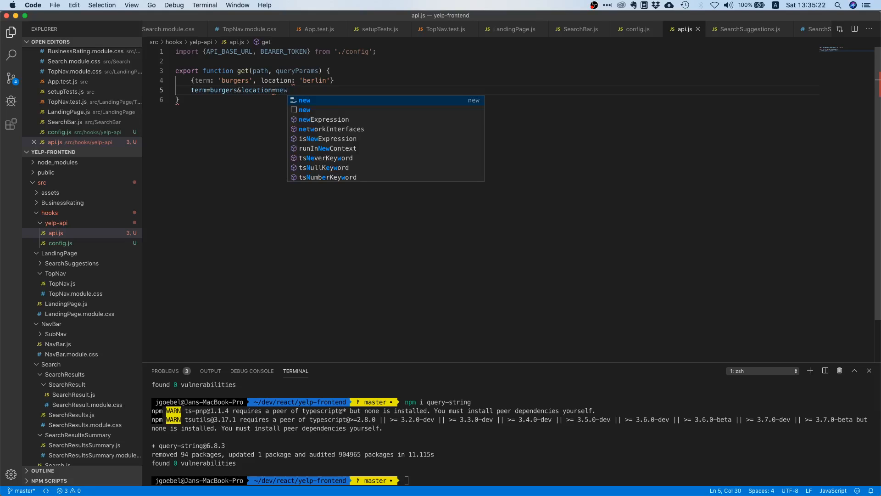
{"action": "type", "text": "%20y"}
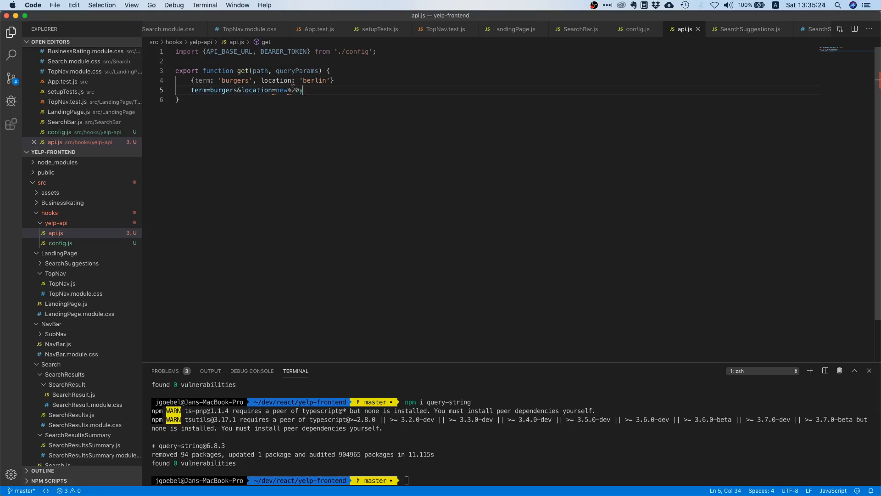
{"action": "type", "text": "york"}
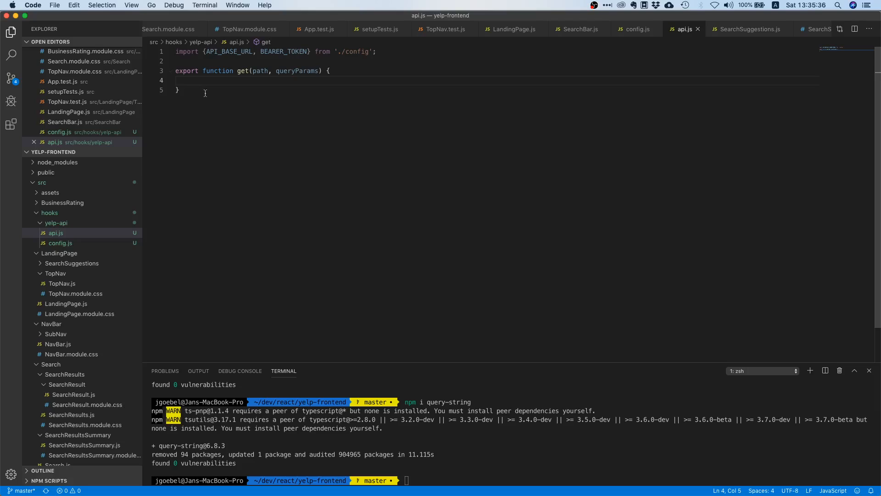
Import queryString from 'query-string' and set const query = queryString.stringify(queryParams) in get.
{"action": "type", "text": "const"}
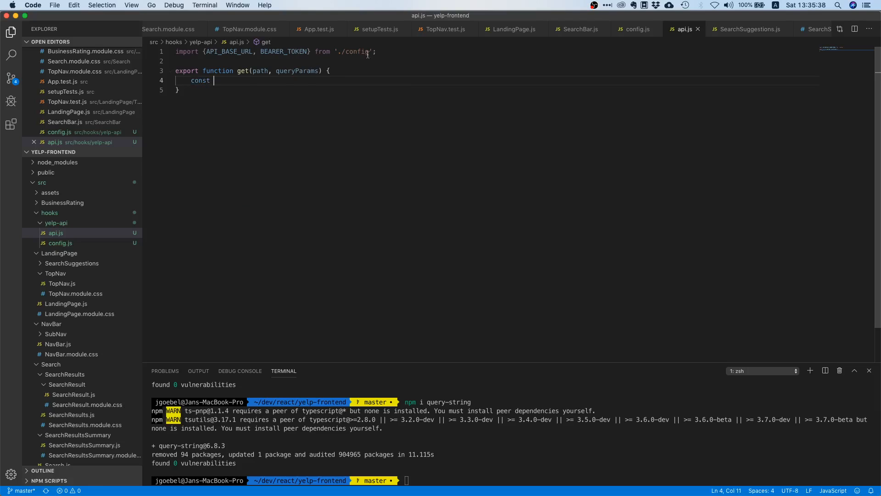
{"action": "type", "text": "import"}
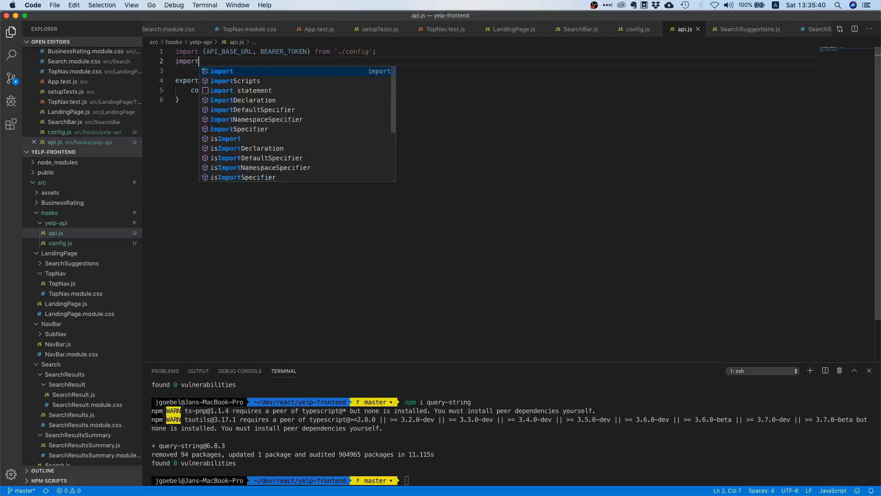
{"action": "type", "text": "queryString from 'query-strin"}
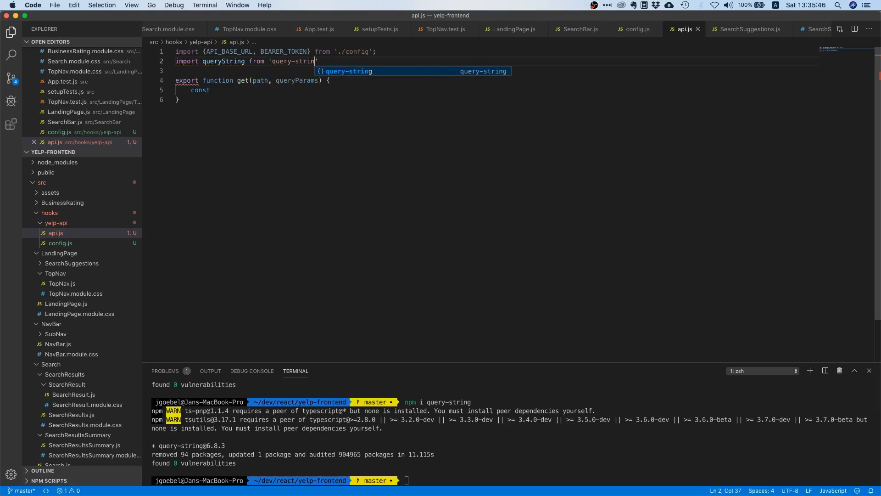
{"action": "type", "text": "query = query"}
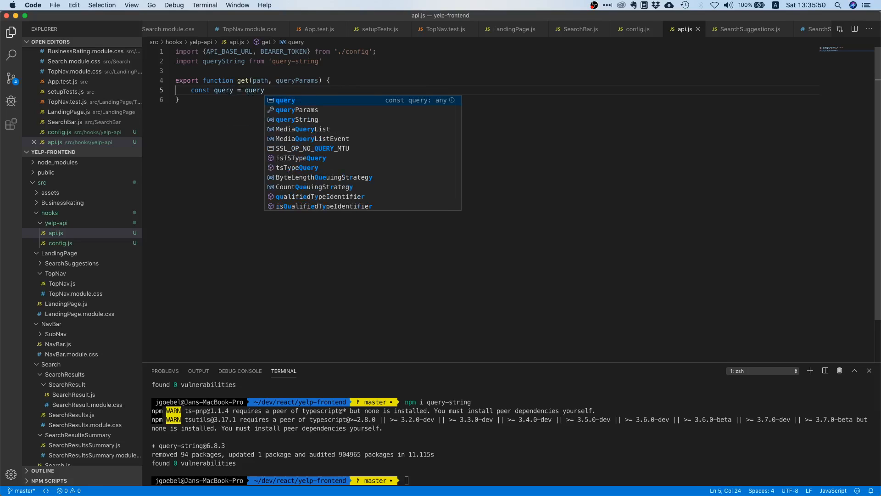
{"action": "type", "text": "String.string"}
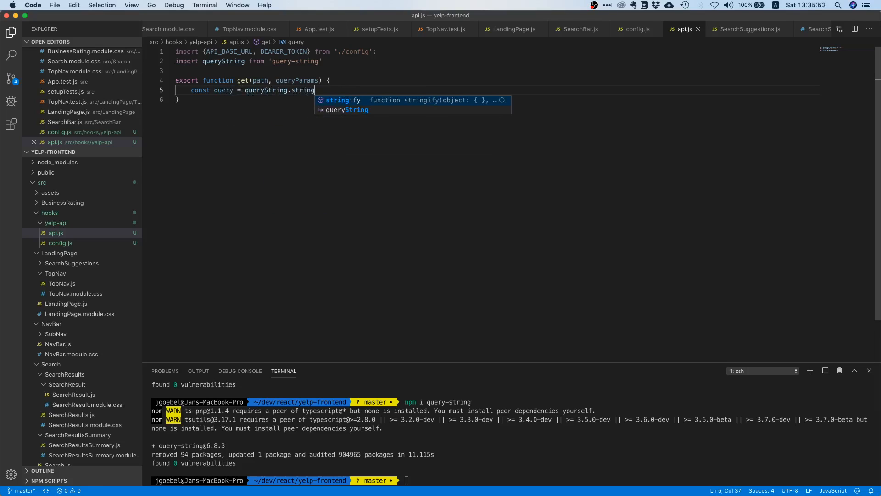
{"action": "type", "text": "ify(queryParams);"}
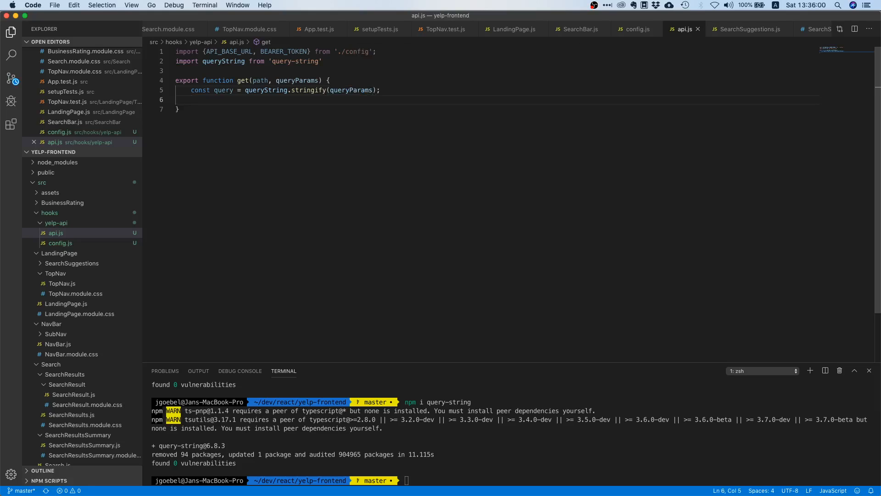
Return fetch of the template literal `${API_BASE_URL}${path}?${query}`.
{"action": "type", "text": "return"}
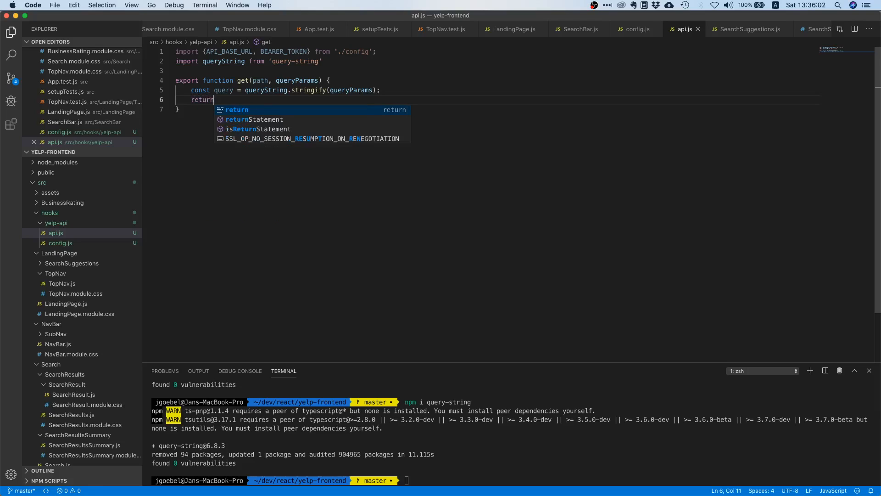
{"action": "type", "text": "fetch("}
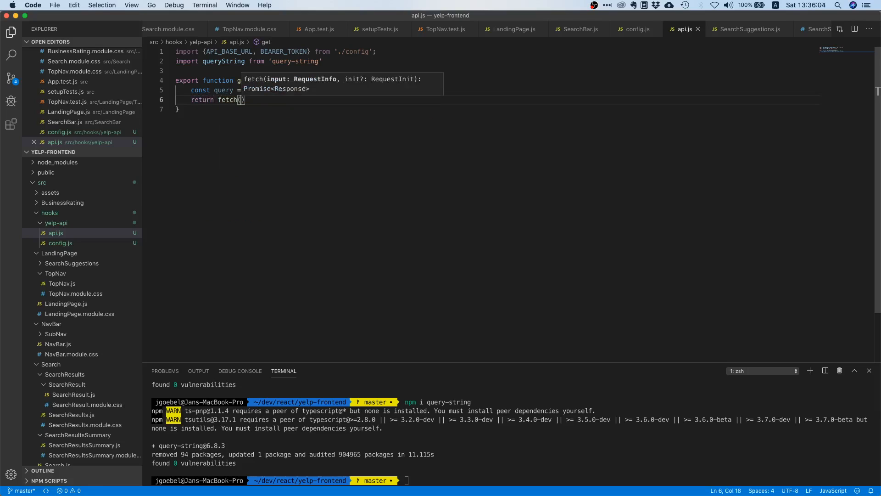
{"action": "type", "text": "`"}
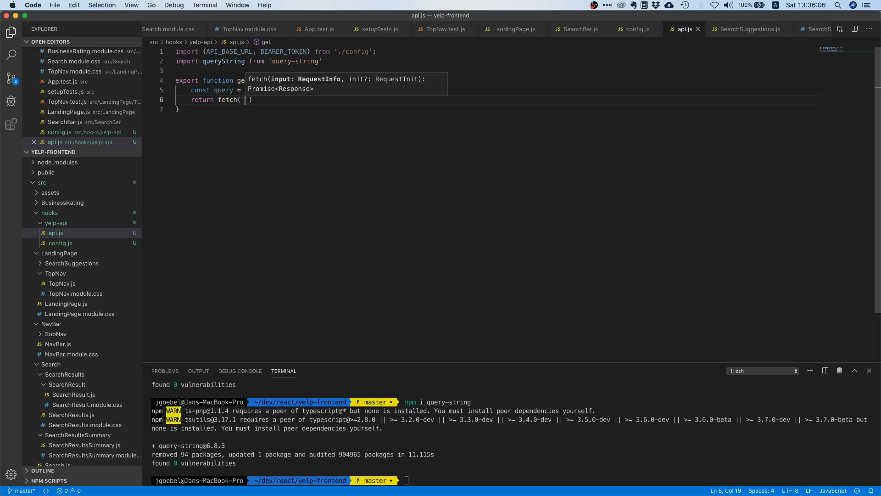
{"action": "type", "text": "${"}
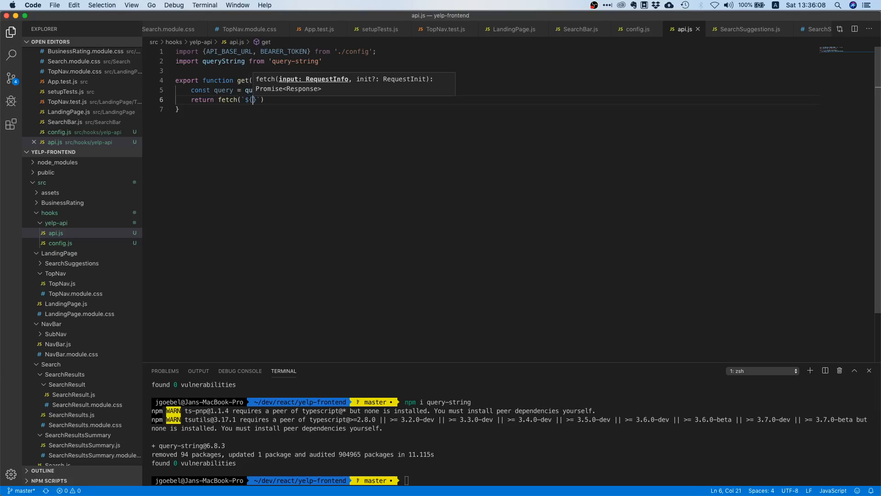
{"action": "type", "text": "API_BASE_URL"}
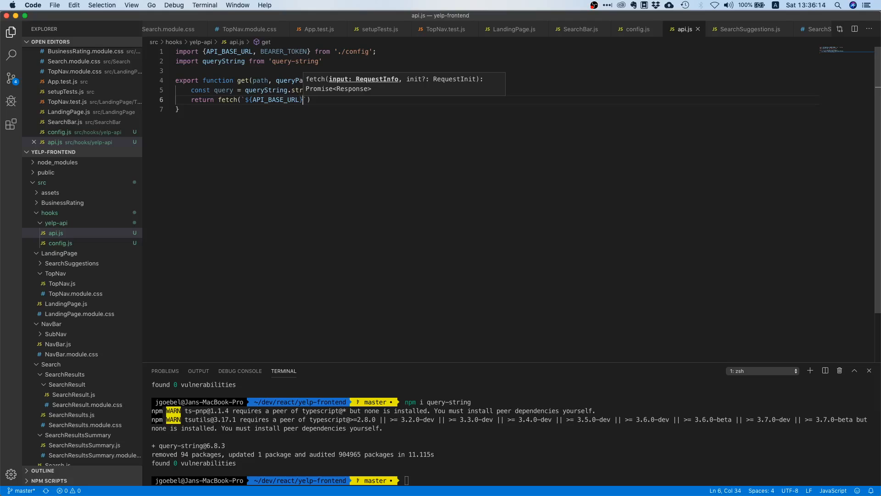
{"action": "type", "text": "${"}
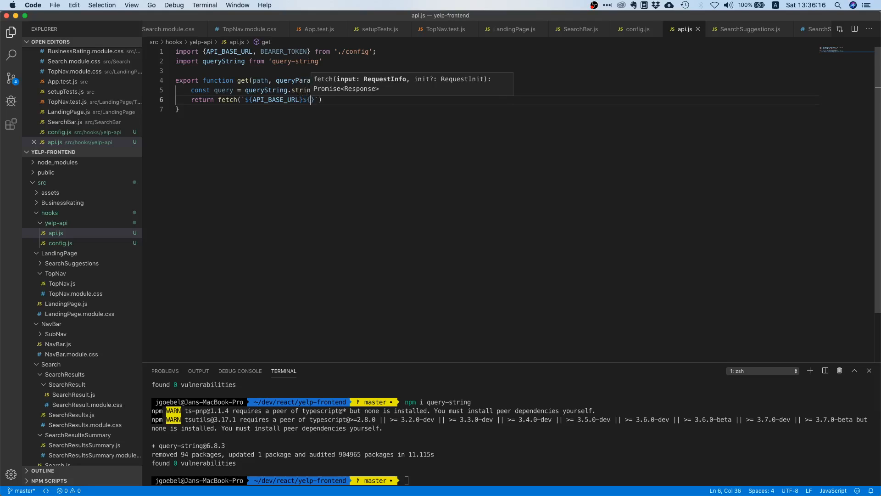
{"action": "type", "text": "path"}
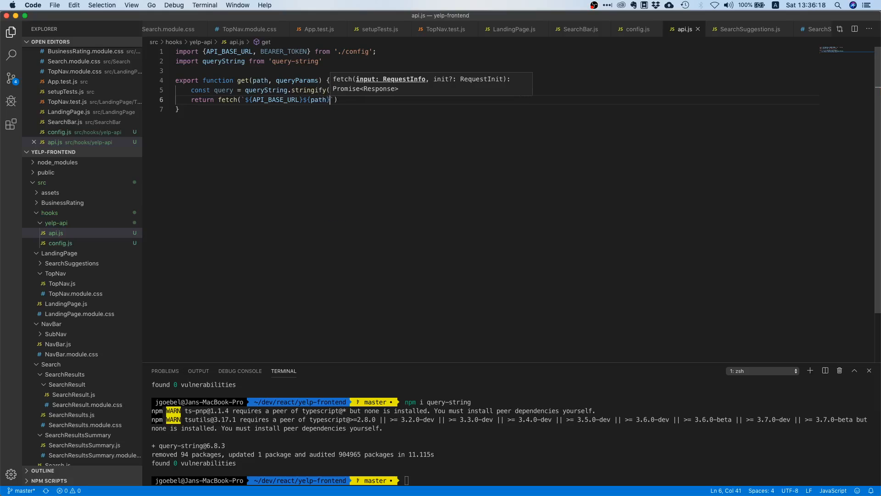
{"action": "type", "text": "?"}
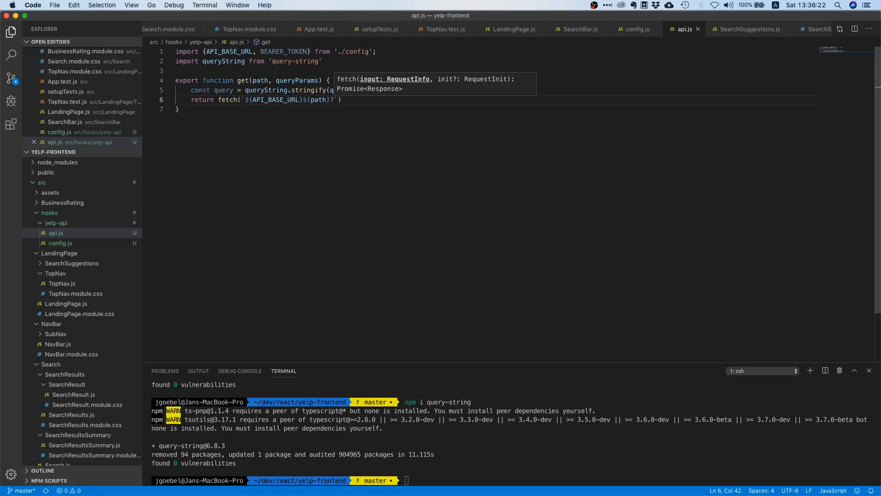
{"action": "type", "text": "${}"}
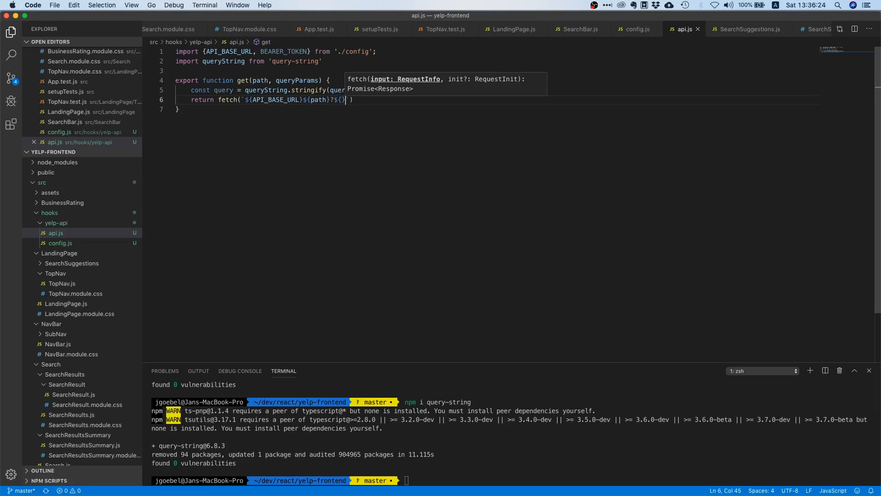
{"action": "type", "text": "query}"}
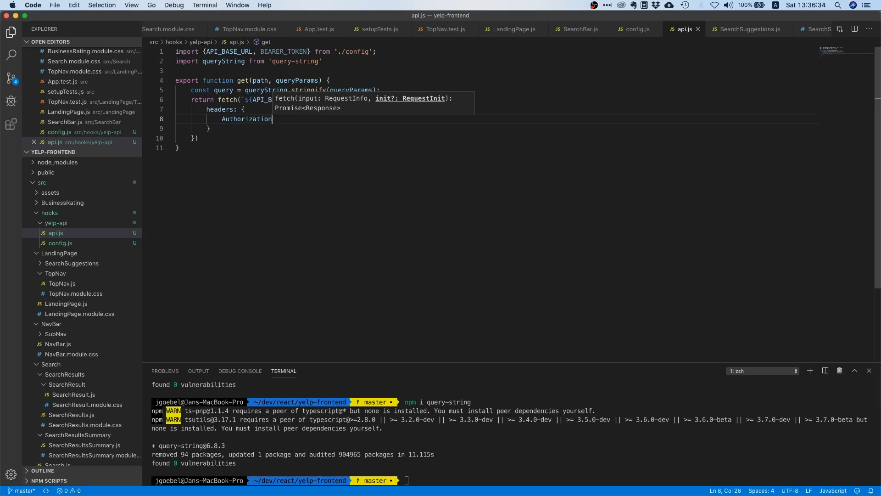
Add headers with Authorization '', Origin 'localhost' and withCredentials true.
{"action": "type", "text": ": '"}
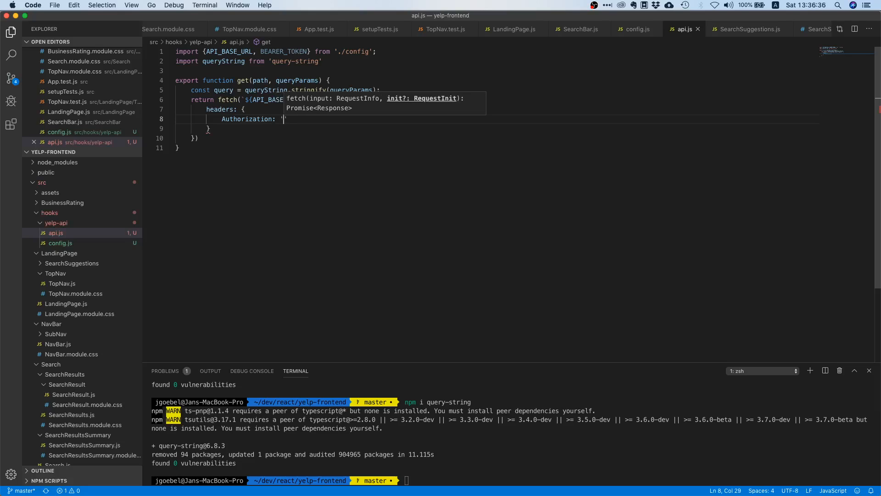
{"action": "type", "text": "',"}
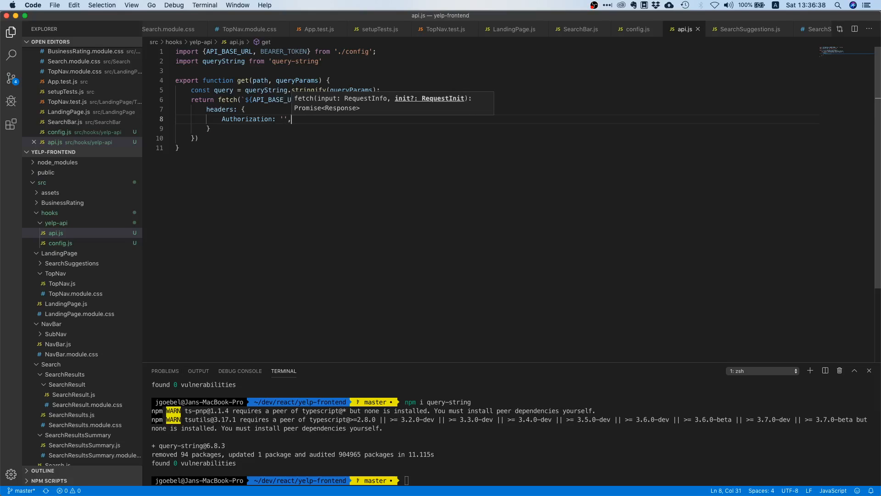
{"action": "type", "text": "Orig"}
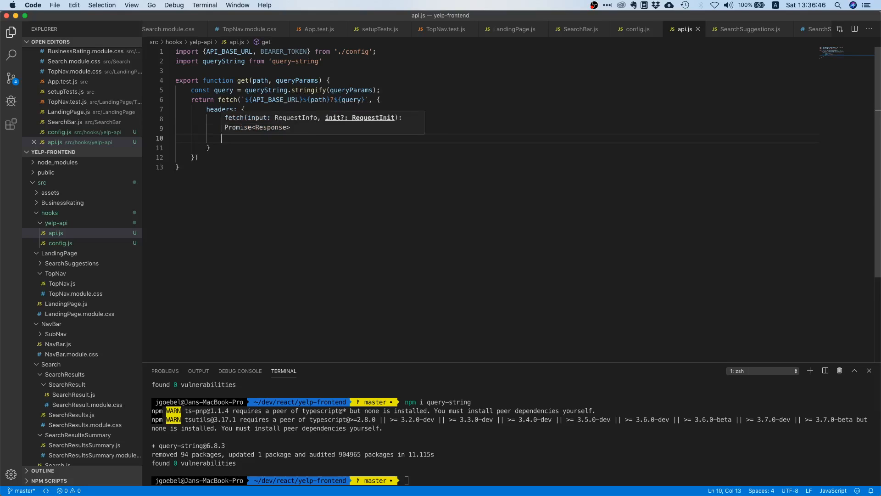
{"action": "type", "text": "withCredentials:"}
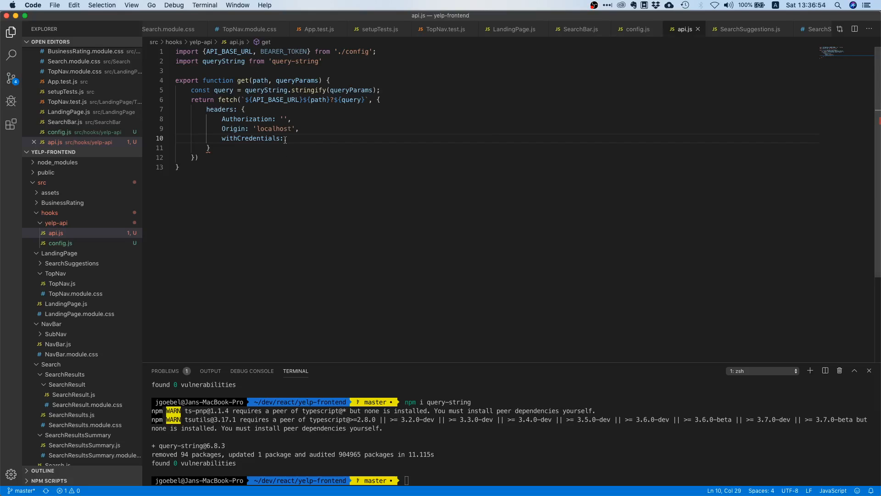
{"action": "double_click", "coordinate": [252, 139]}
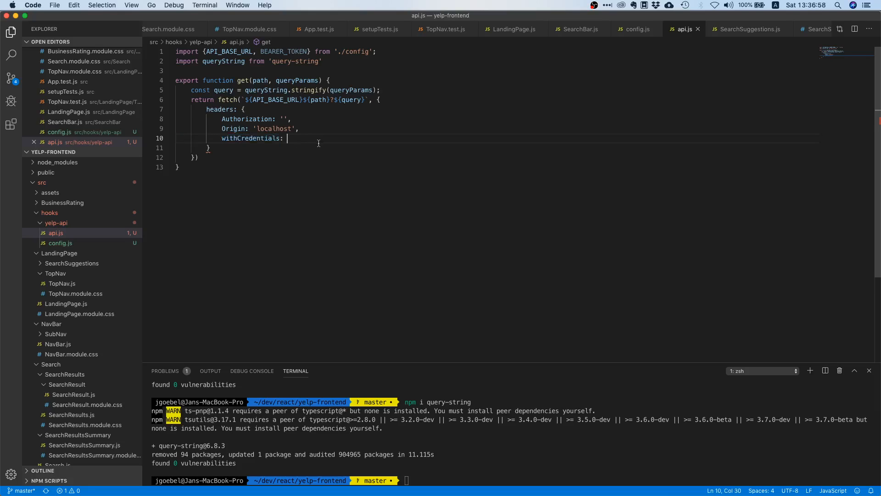
{"action": "mouse_move", "coordinate": [344, 139]}
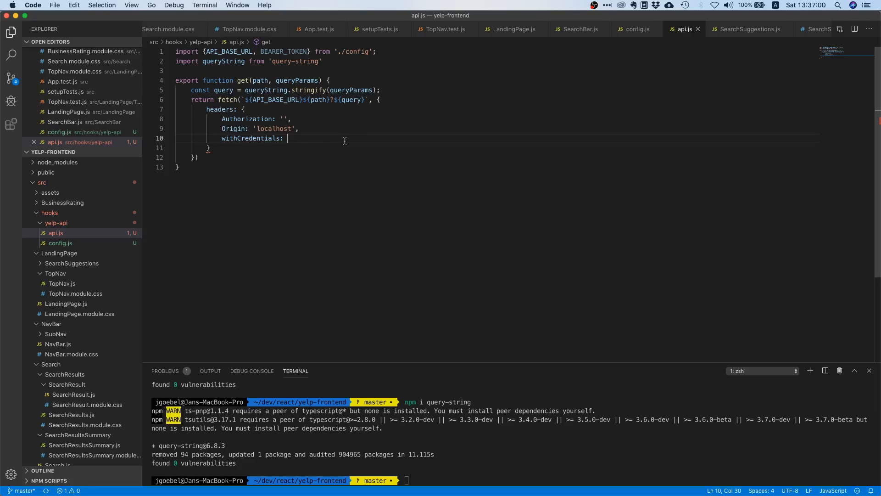
{"action": "mouse_move", "coordinate": [382, 140]}
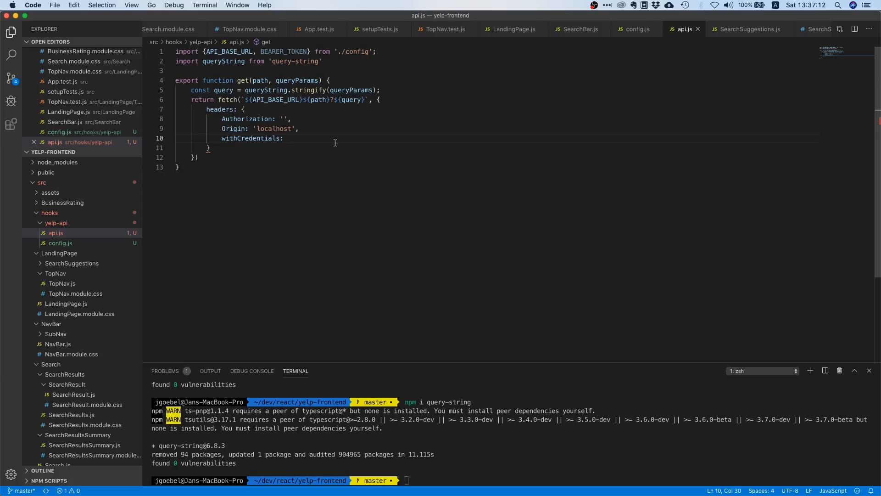
{"action": "type", "text": "true,"}
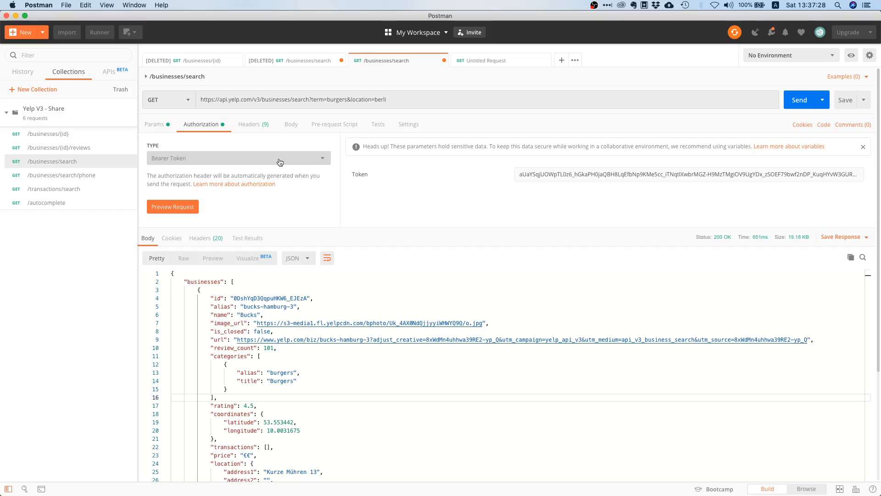
Check the authorization type choices in Postman, leaving Bearer Token unchanged.
{"action": "left_click", "coordinate": [237, 158]}
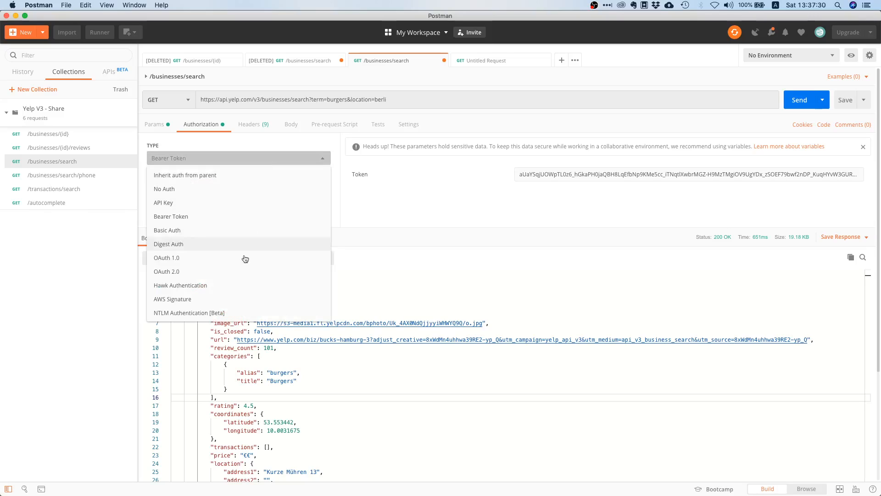
{"action": "left_click", "coordinate": [238, 158]}
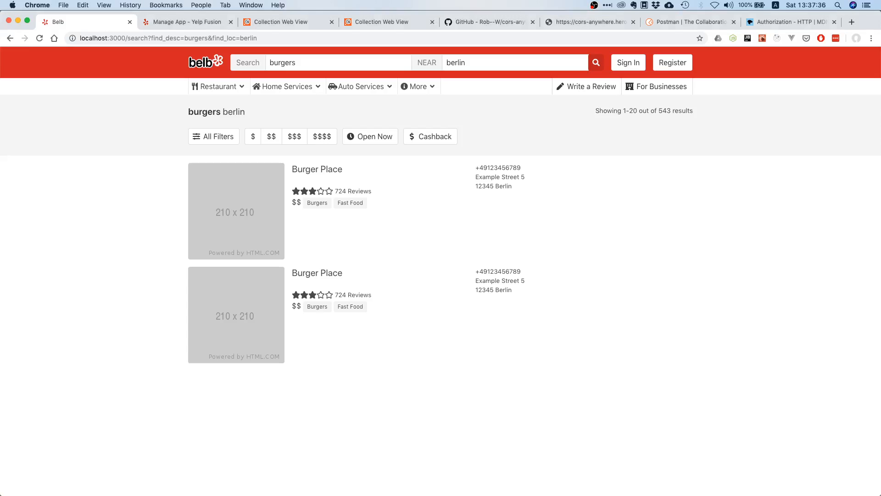
View MDN's Authorization header page in Chrome and read its Syntax section.
{"action": "left_click", "coordinate": [790, 22]}
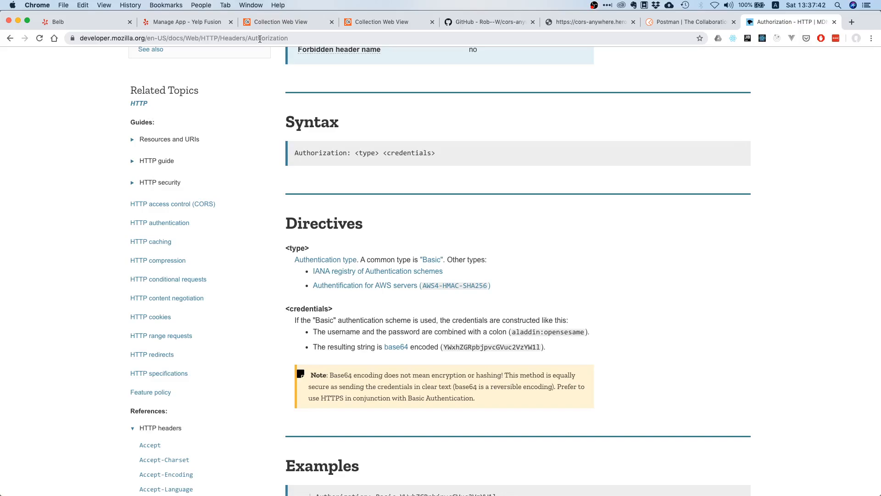
{"action": "double_click", "coordinate": [367, 153]}
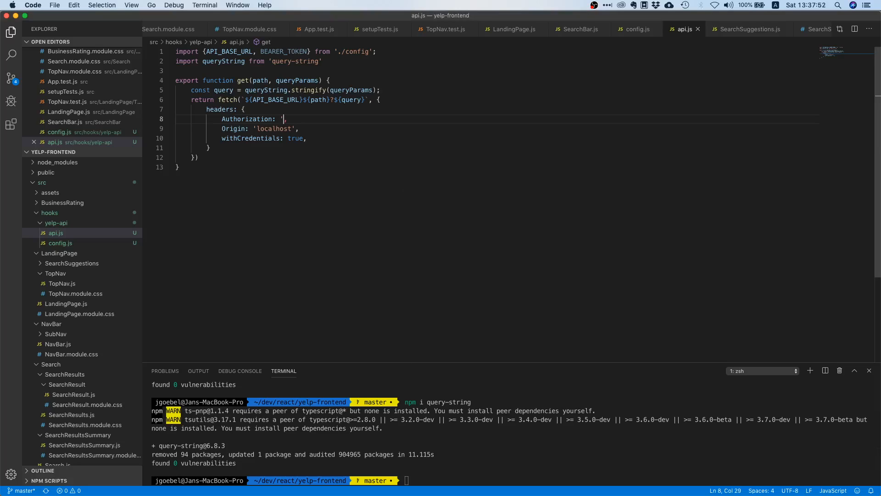
Set Authorization to `Bearer ${BEARER_TOKEN}` and terminate the fetch with a semicolon.
{"action": "type", "text": "Be`"}
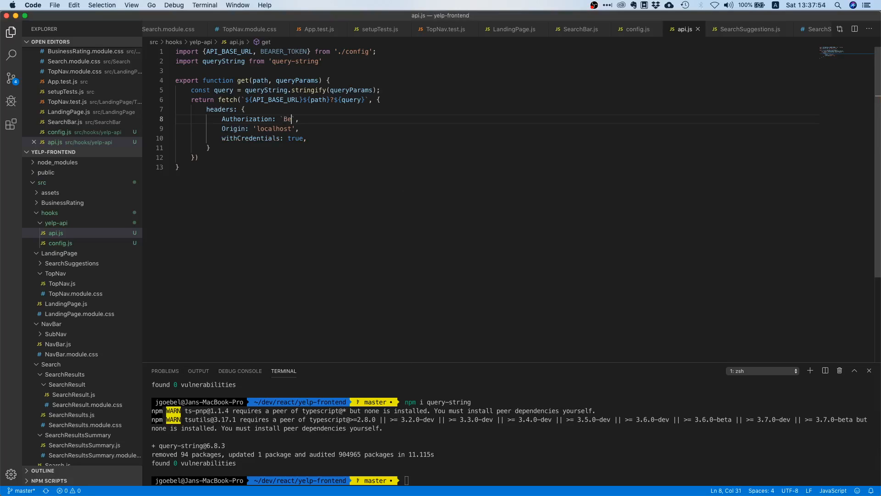
{"action": "type", "text": "arer"}
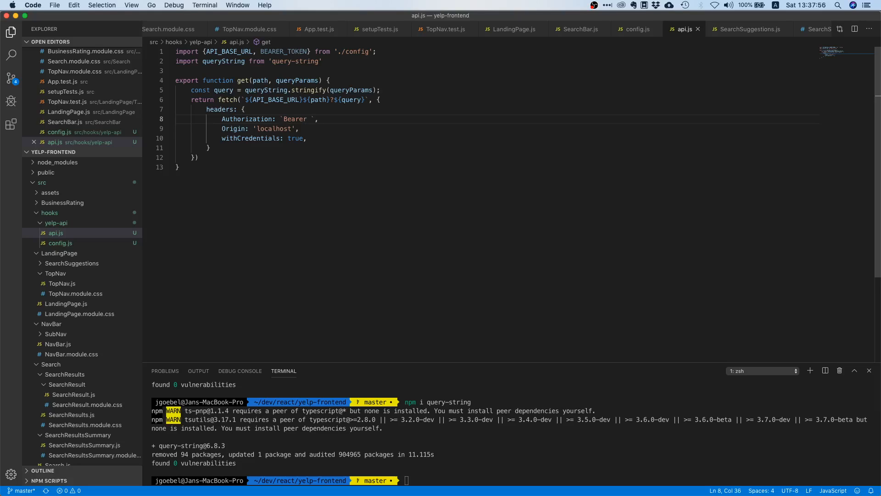
{"action": "type", "text": "${BEARER_TOKEN"}
{"action": "left_click", "coordinate": [496, 157]}
{"action": "type", "text": ";"}
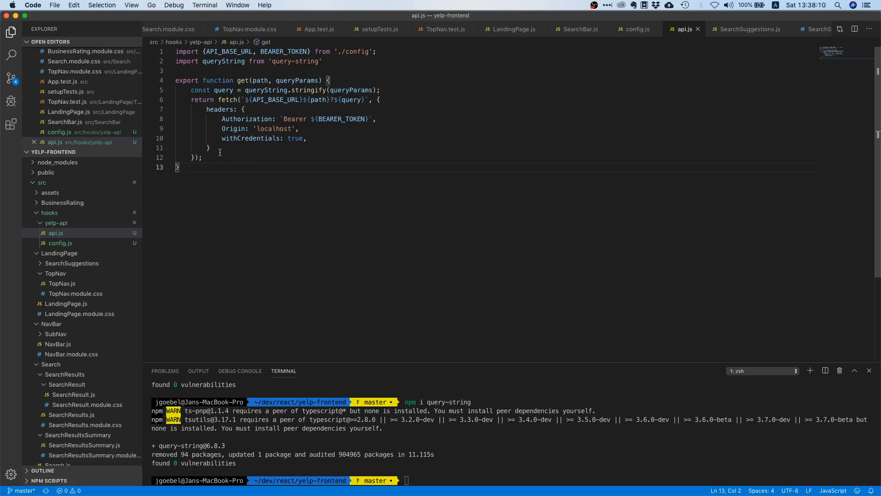
{"action": "left_click", "coordinate": [202, 157]}
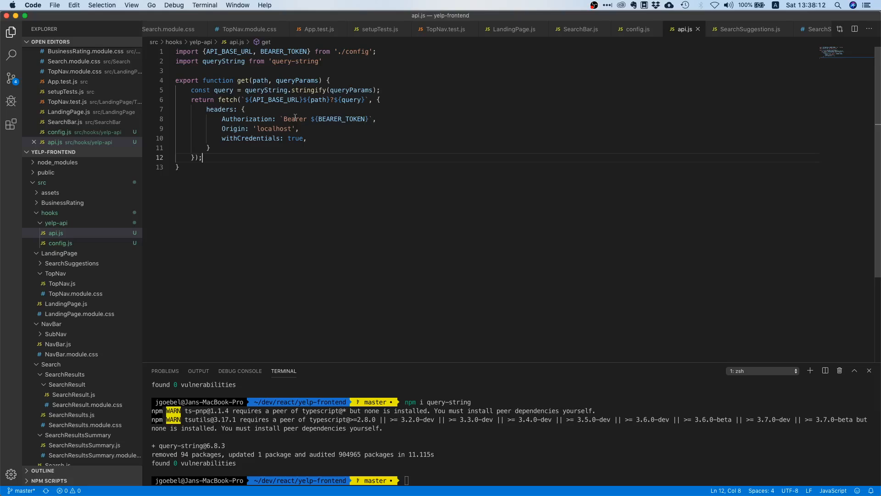
{"action": "double_click", "coordinate": [341, 119]}
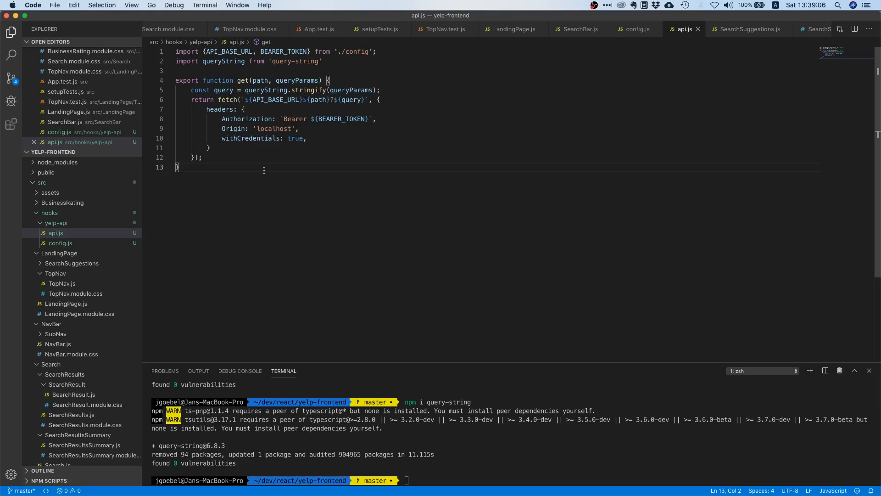
{"action": "mouse_move", "coordinate": [472, 383]}
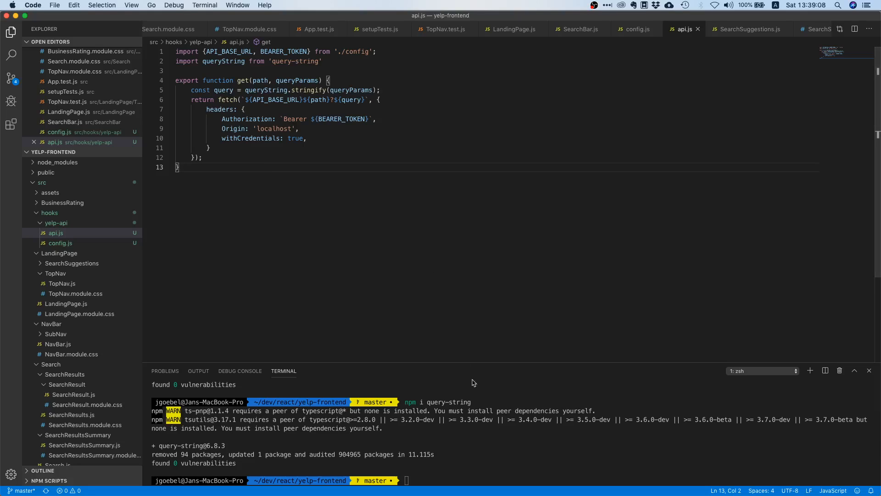